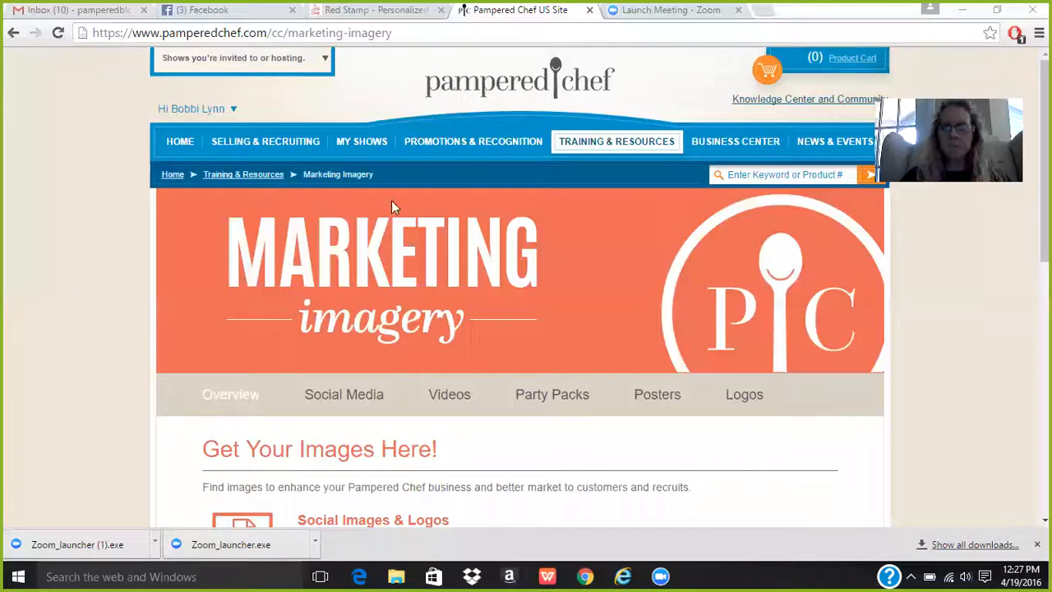
# Reload the Marketing Imagery overview from Selling and Recruiting and skim down and back up it.
pyautogui.click(264, 141)
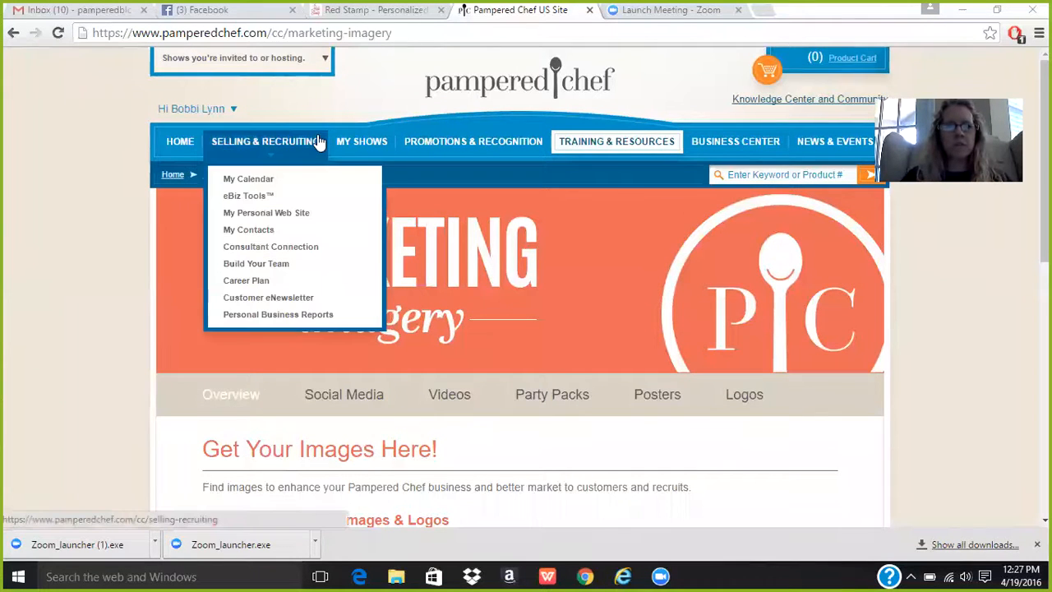
pyautogui.moveTo(615, 142)
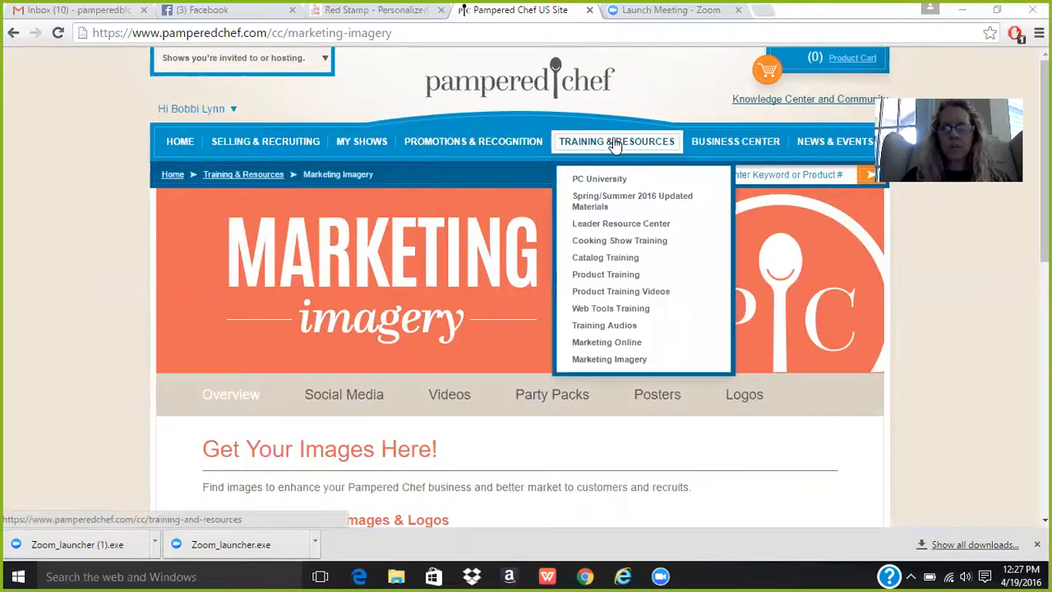
pyautogui.moveTo(608, 359)
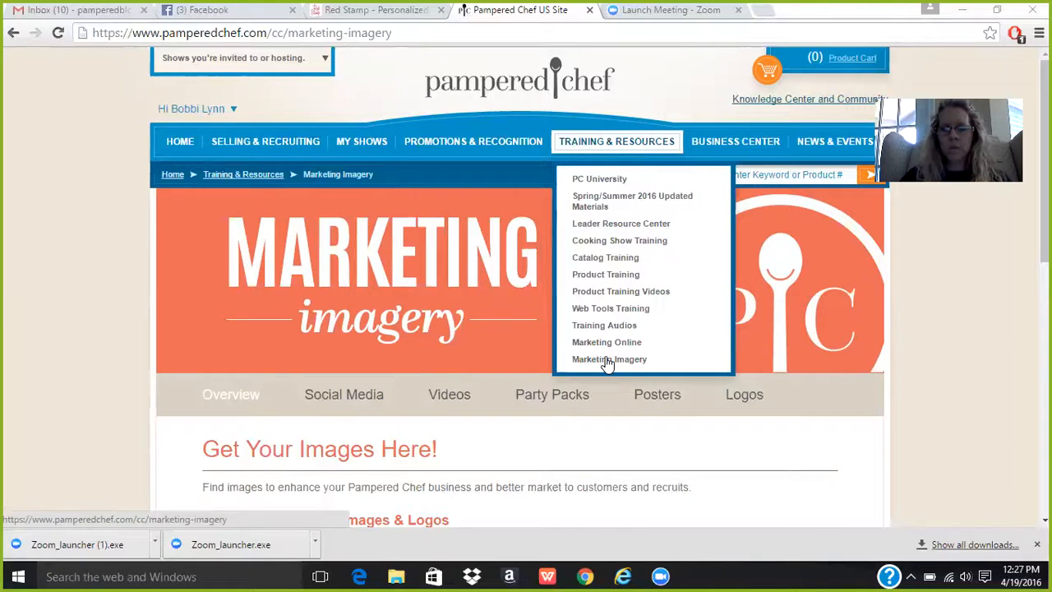
pyautogui.click(608, 358)
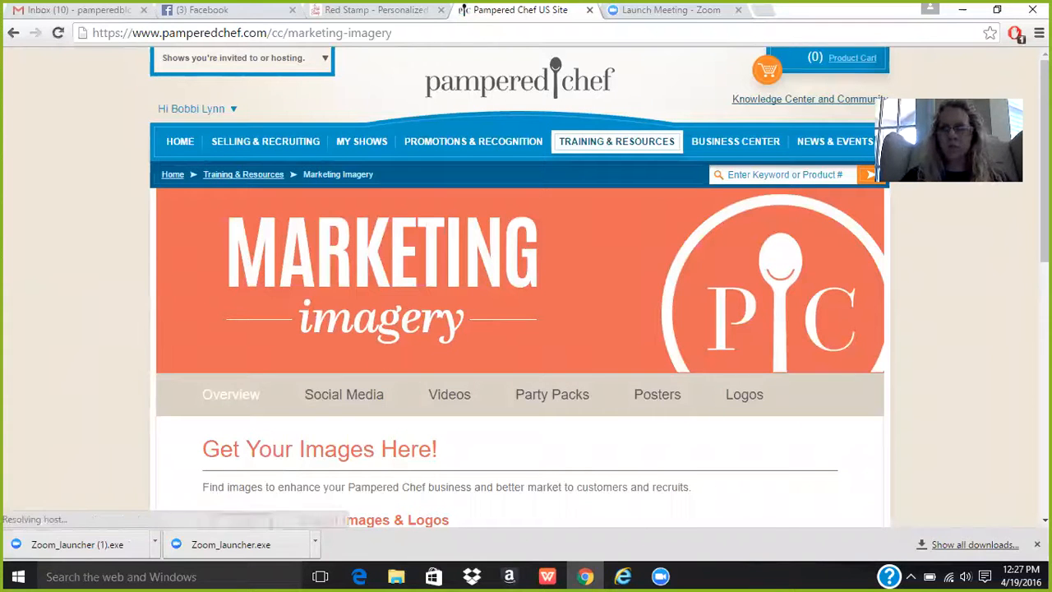
pyautogui.scroll(-3)
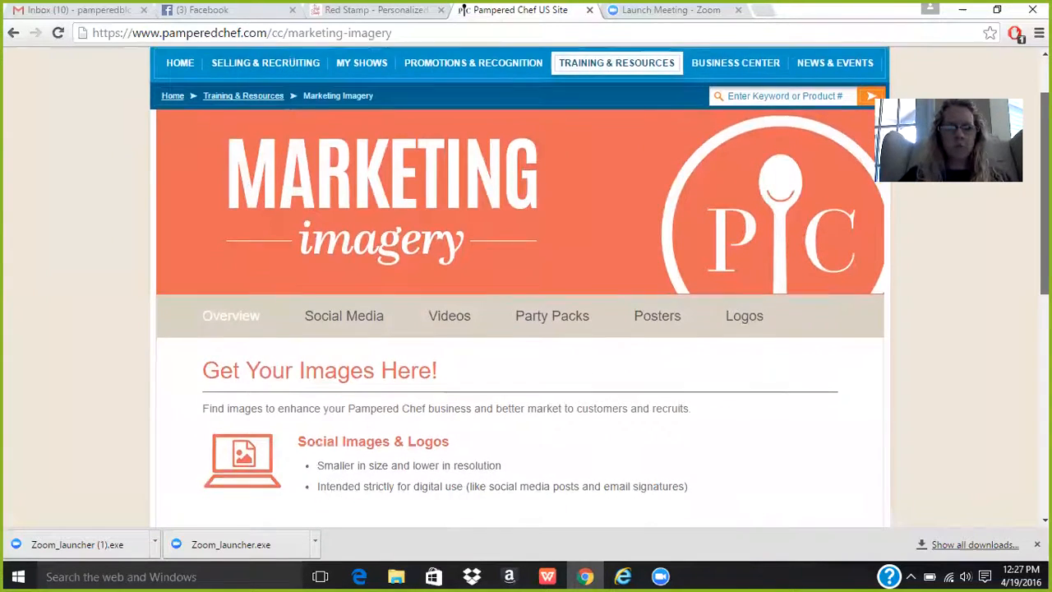
pyautogui.scroll(-3)
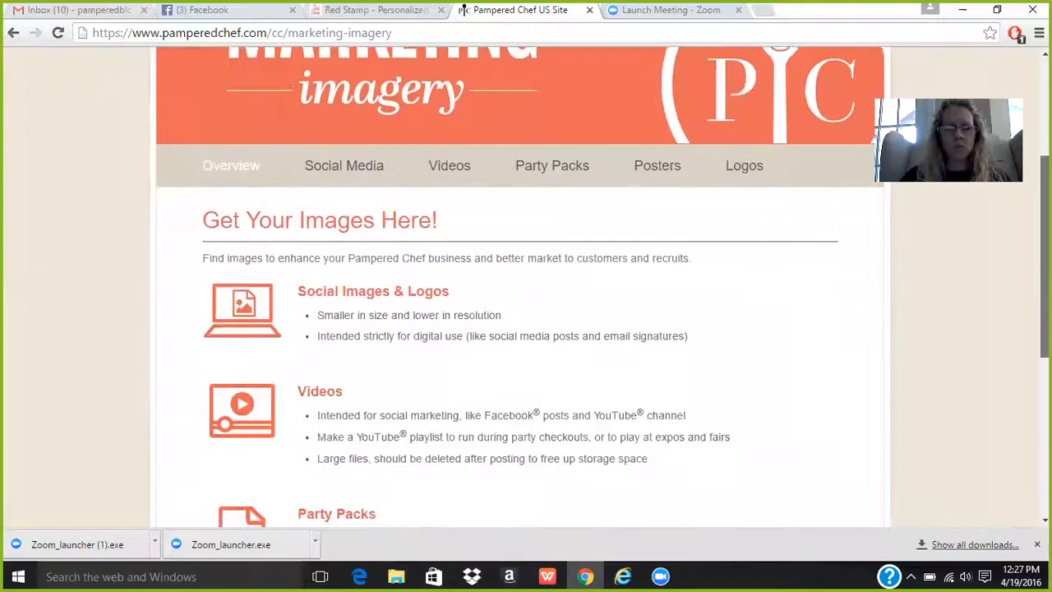
pyautogui.scroll(-3)
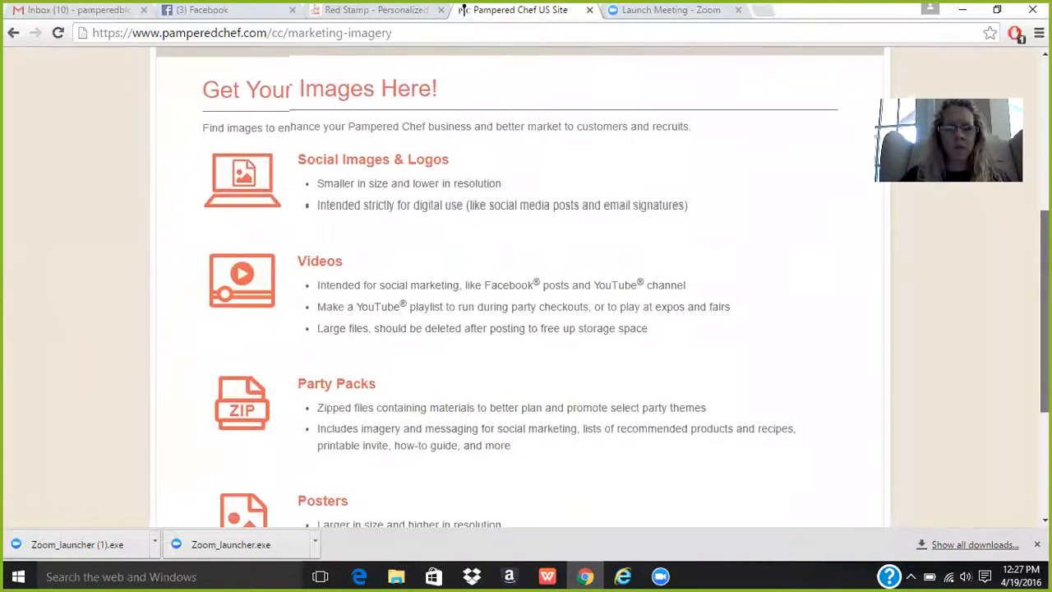
pyautogui.scroll(-3)
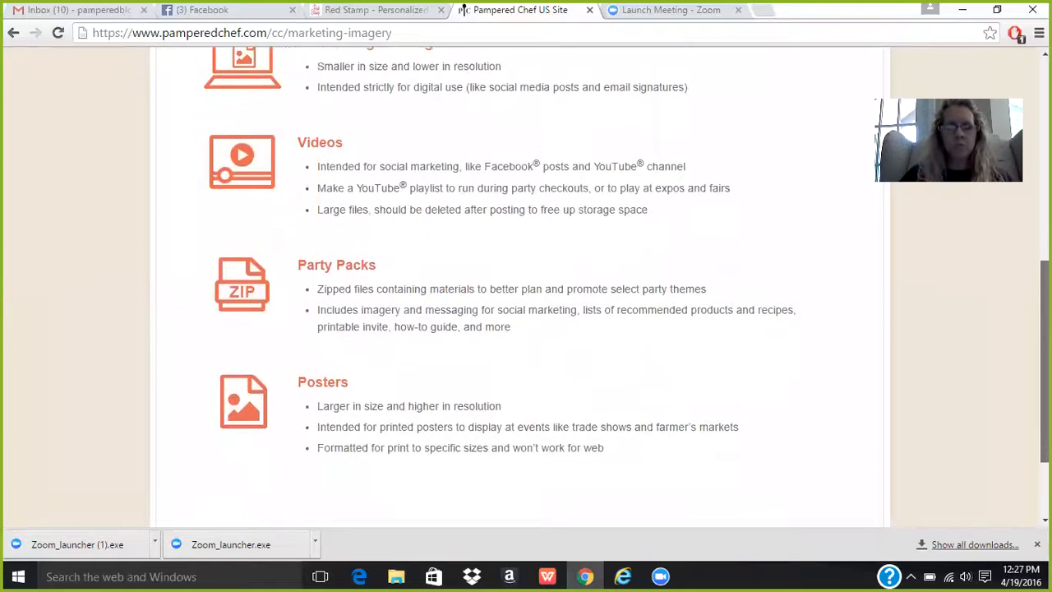
pyautogui.scroll(3)
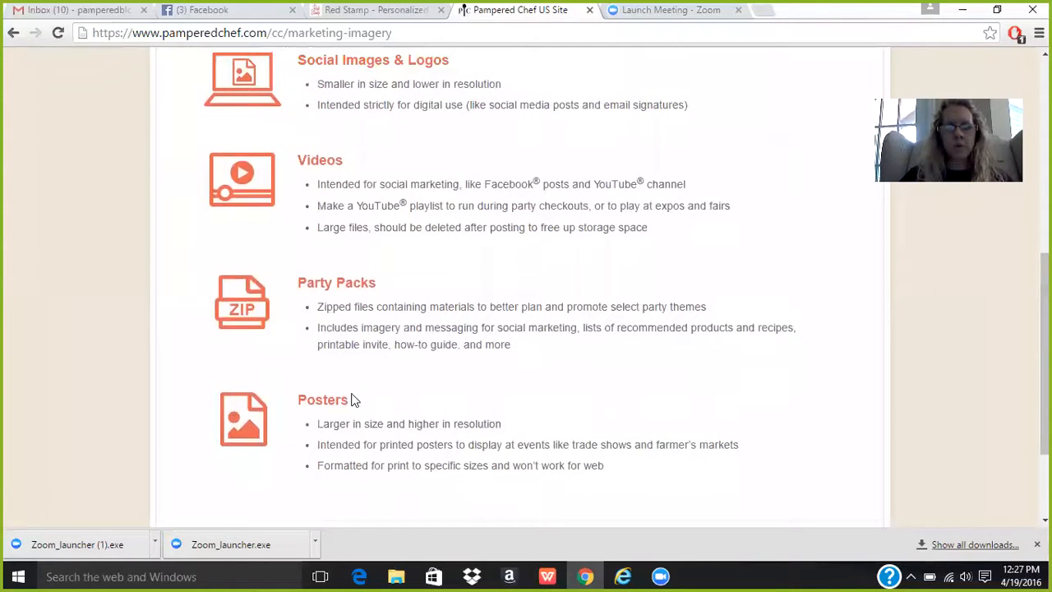
pyautogui.moveTo(951, 444)
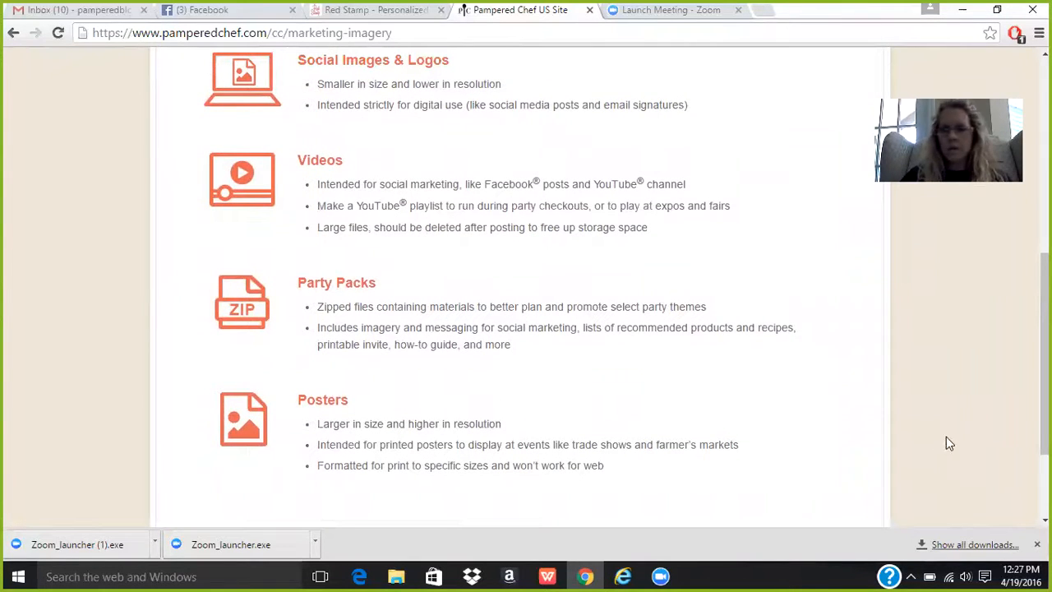
pyautogui.scroll(3)
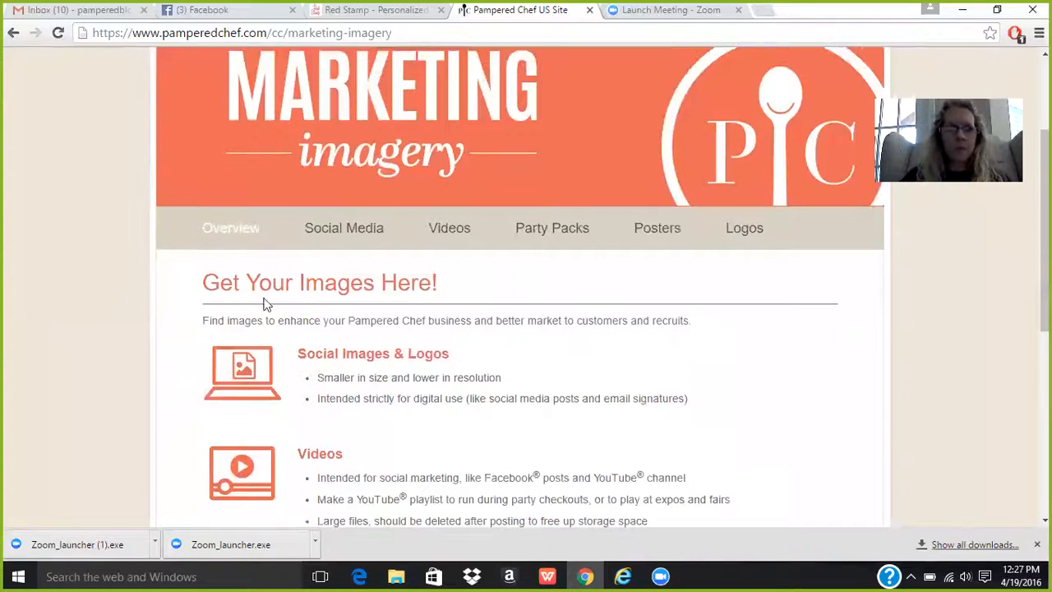
pyautogui.moveTo(553, 227)
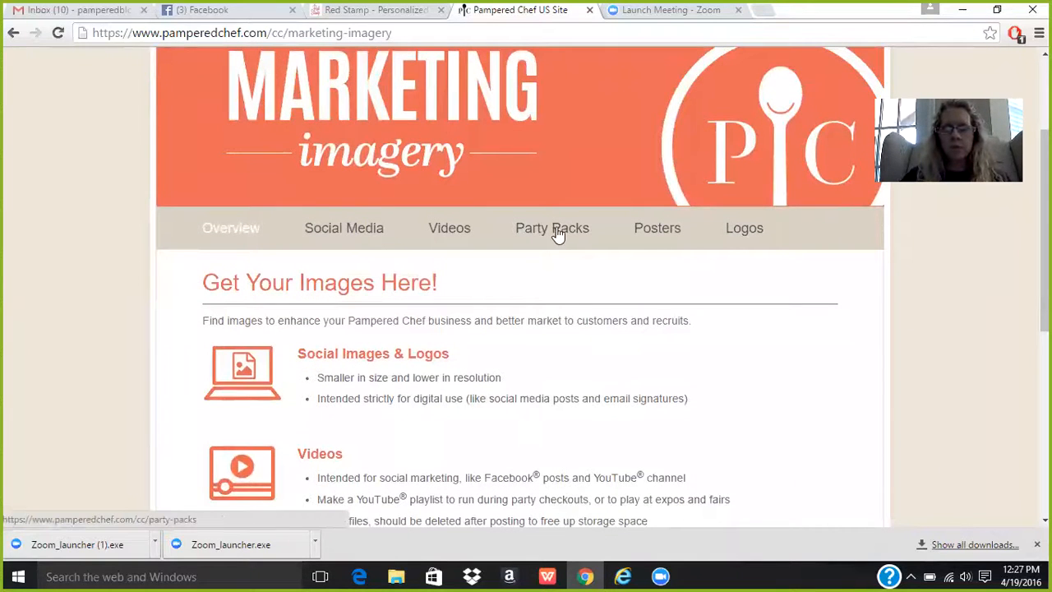
# Go to the Posters page and scroll through its gallery of downloadable zip files.
pyautogui.click(658, 226)
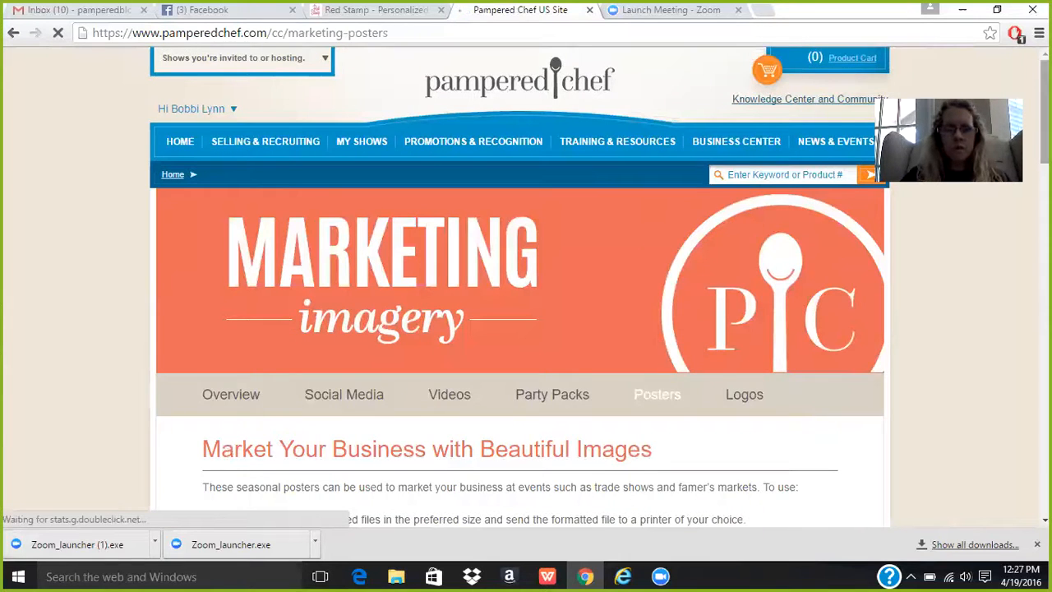
pyautogui.scroll(-3)
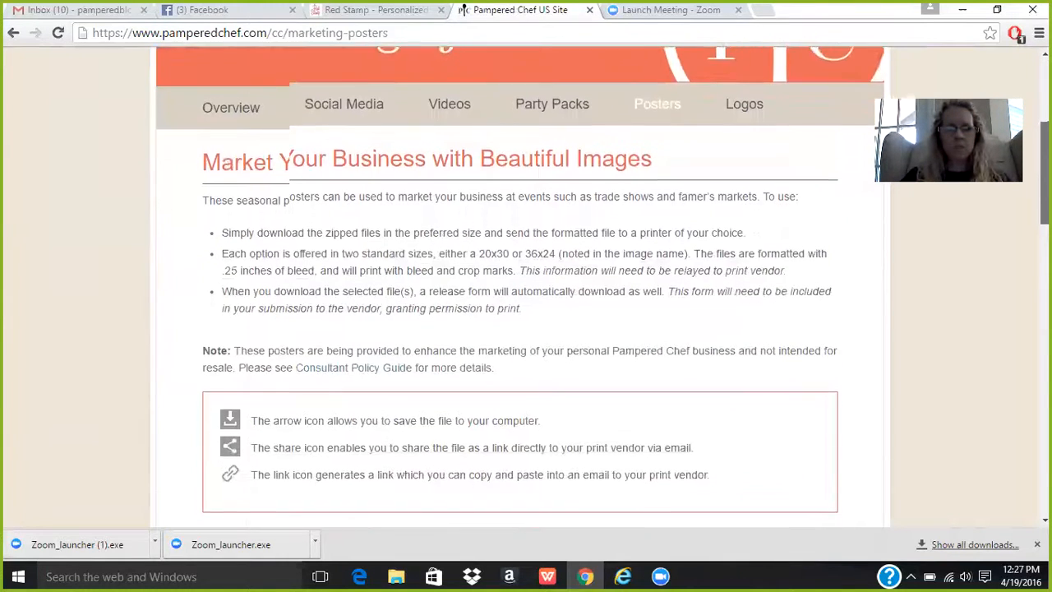
pyautogui.scroll(-3)
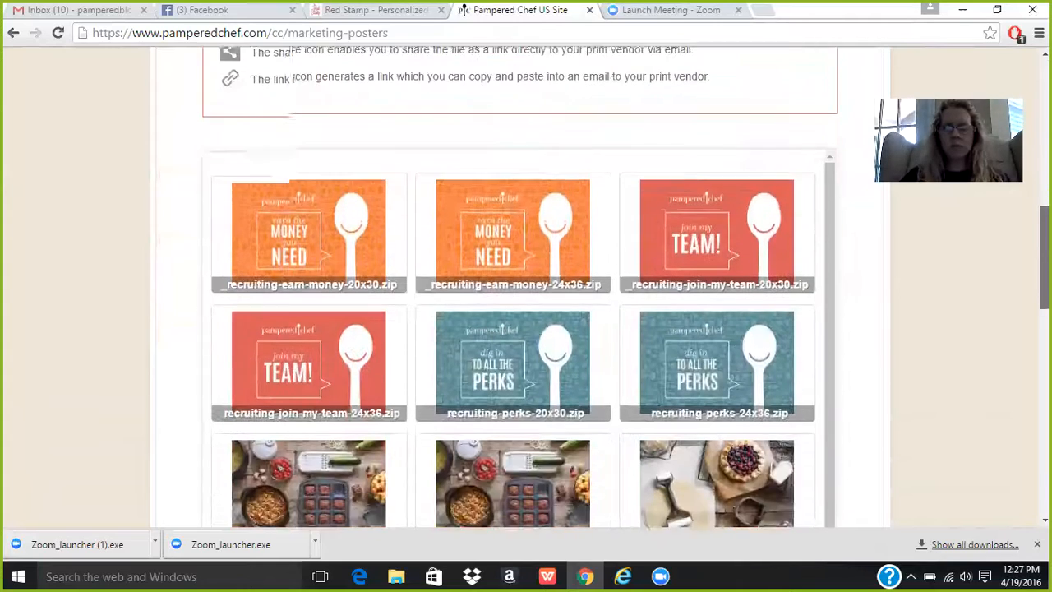
pyautogui.scroll(-3)
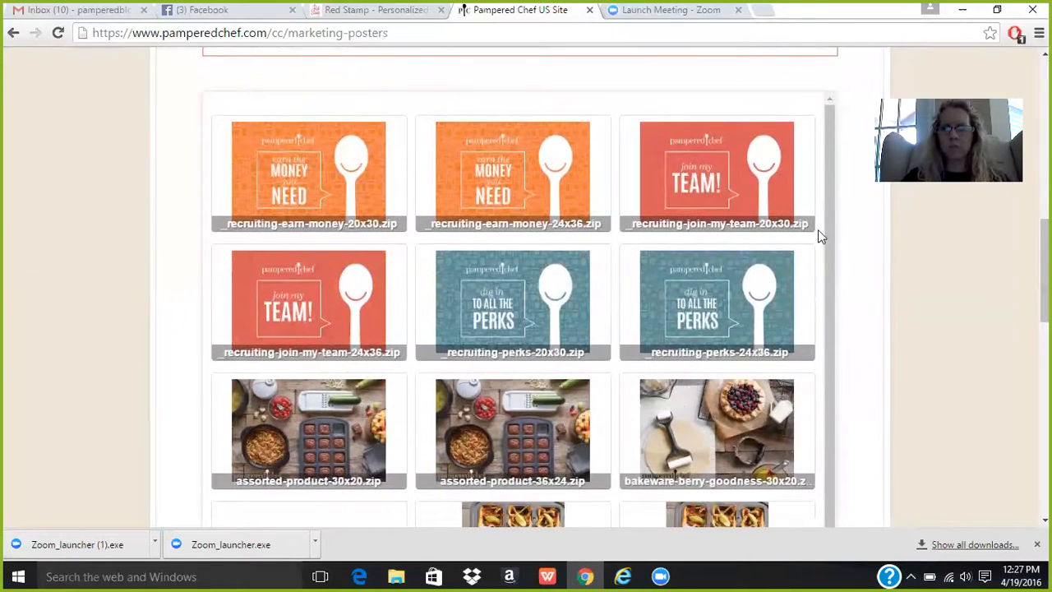
pyautogui.scroll(-3)
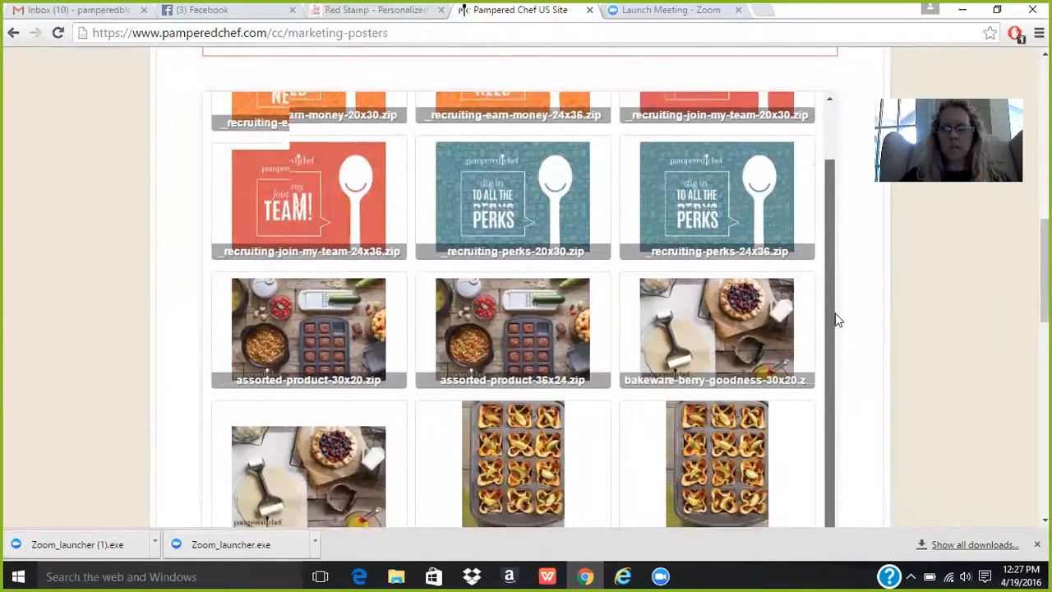
pyautogui.scroll(-3)
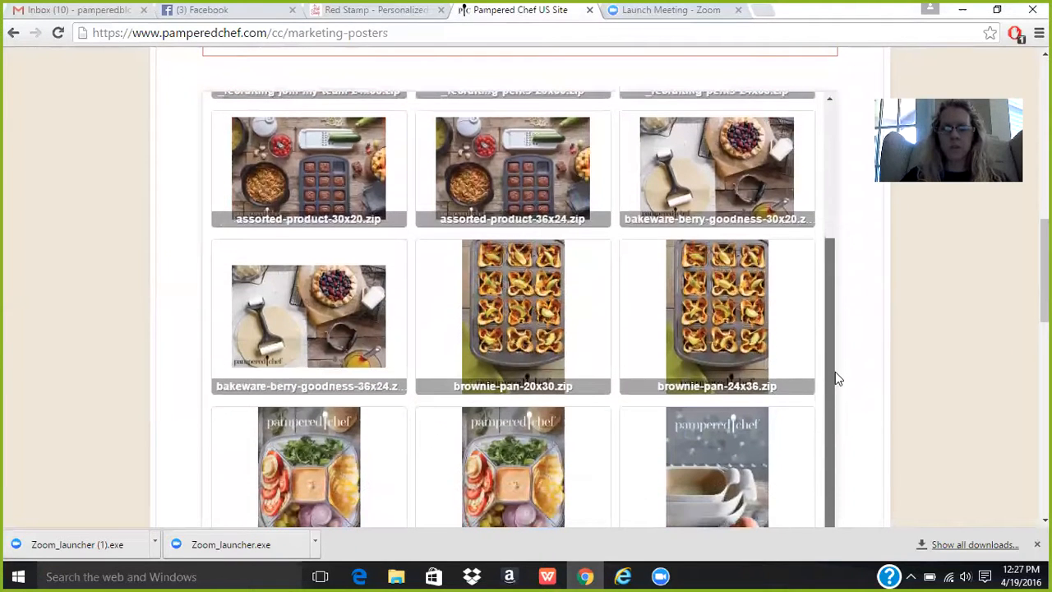
pyautogui.scroll(-3)
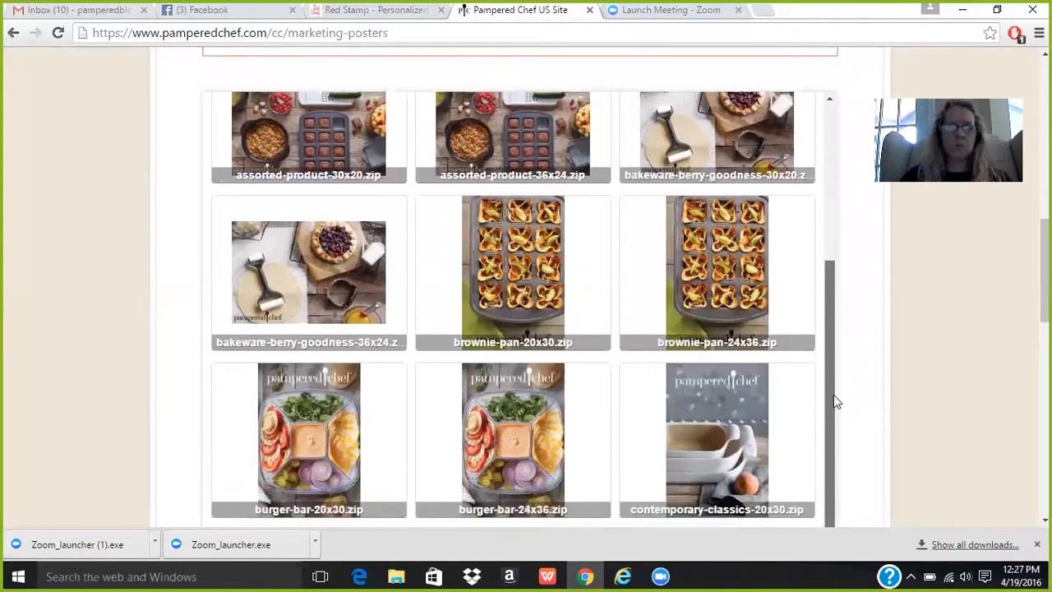
pyautogui.scroll(-3)
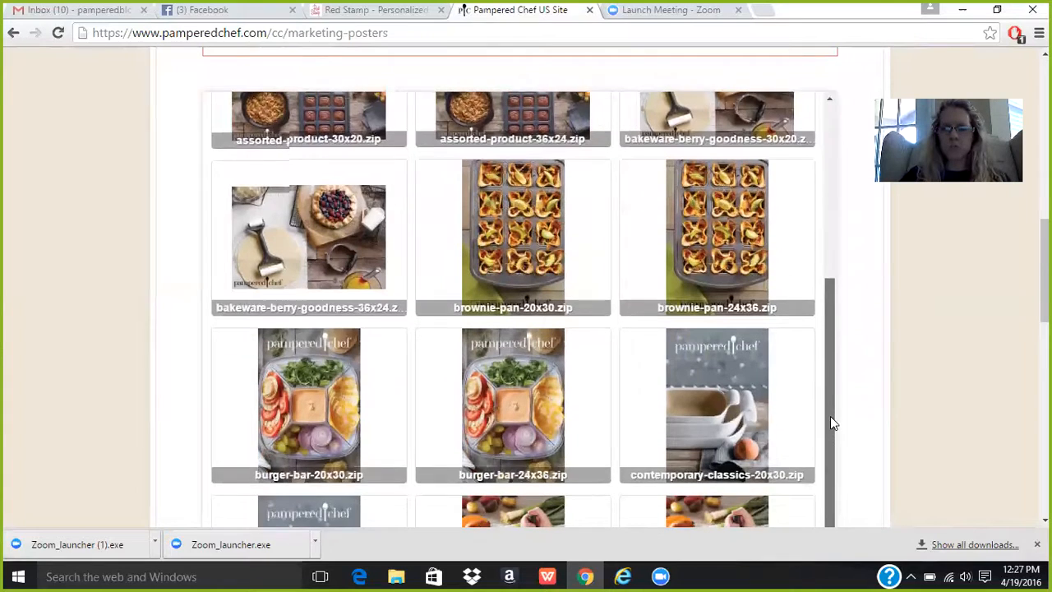
pyautogui.scroll(-3)
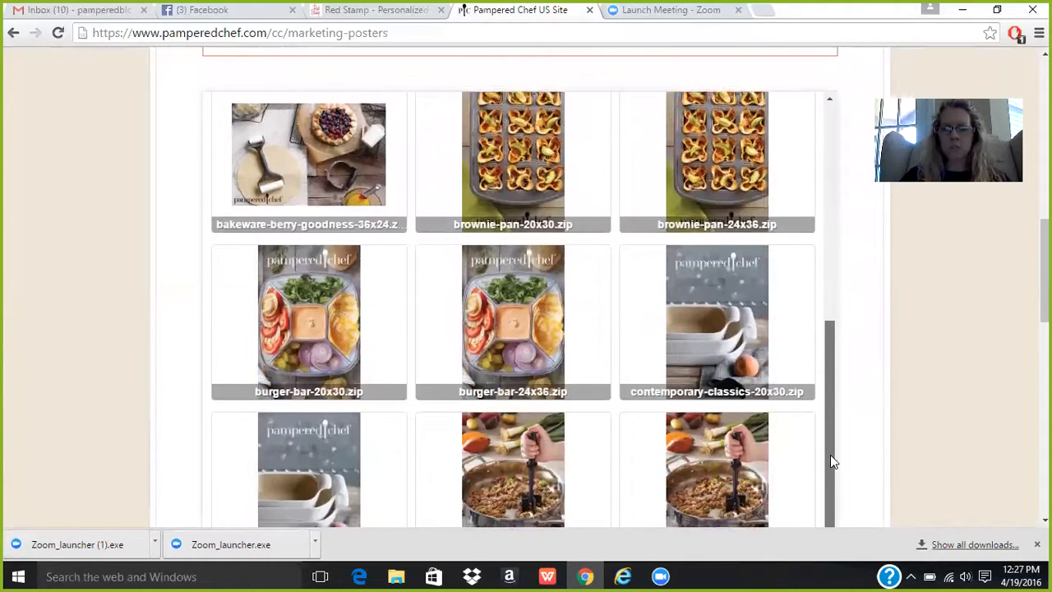
pyautogui.scroll(-3)
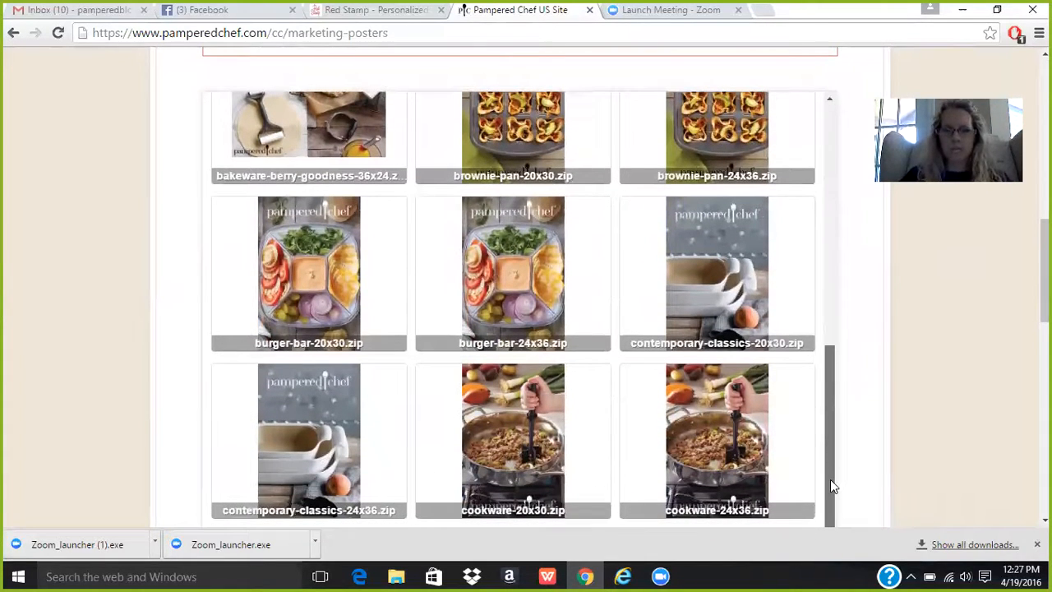
pyautogui.scroll(3)
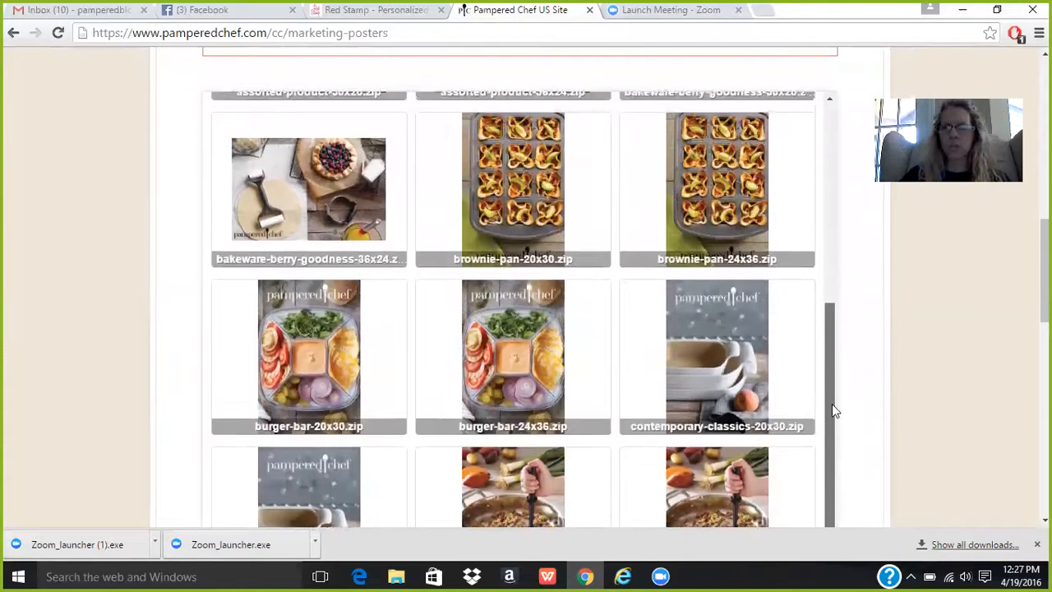
pyautogui.scroll(3)
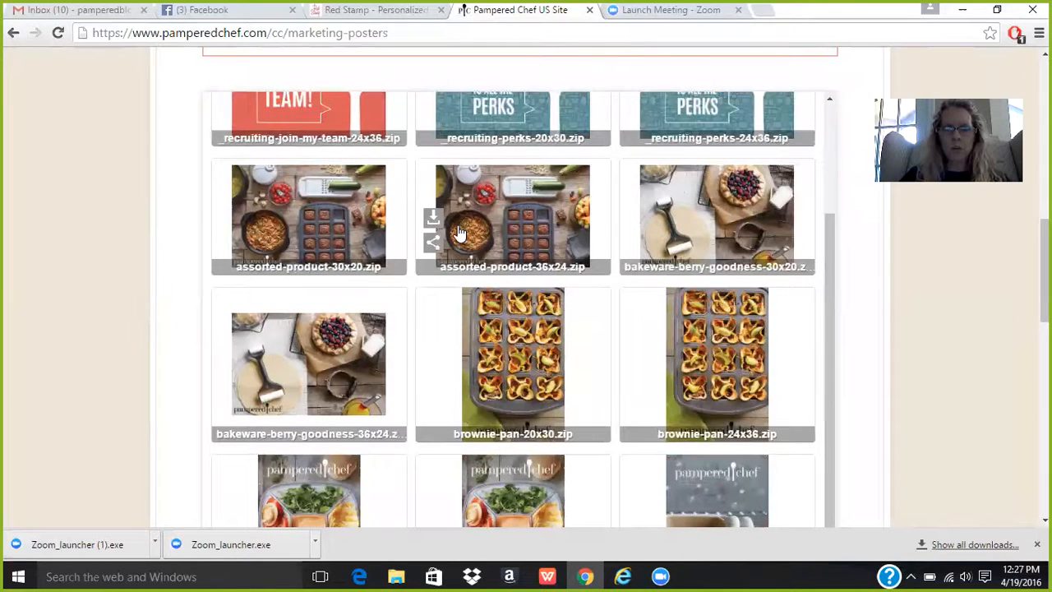
pyautogui.moveTo(503, 254)
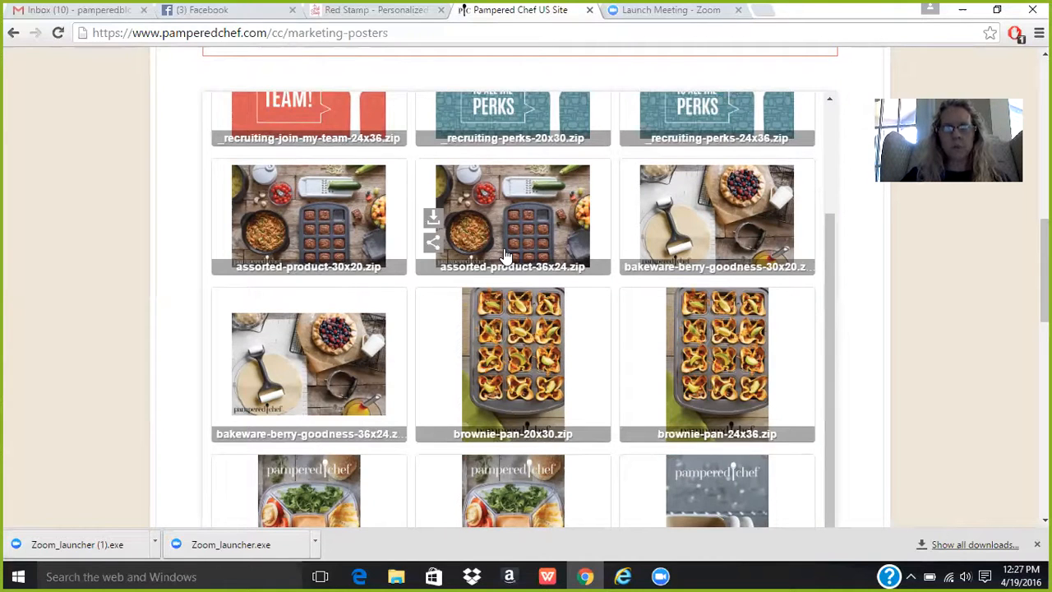
pyautogui.moveTo(475, 181)
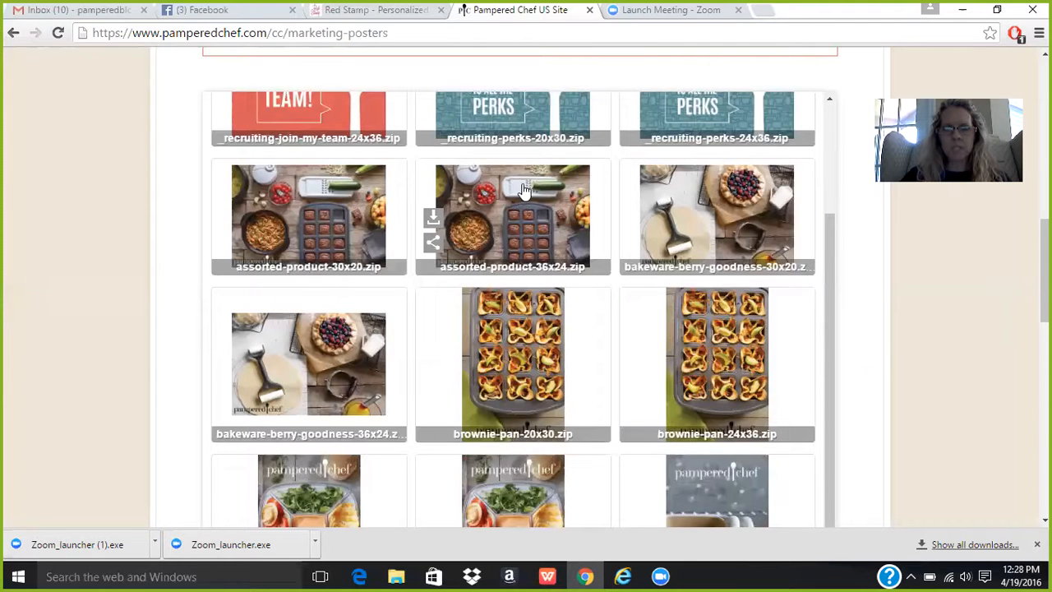
pyautogui.moveTo(487, 239)
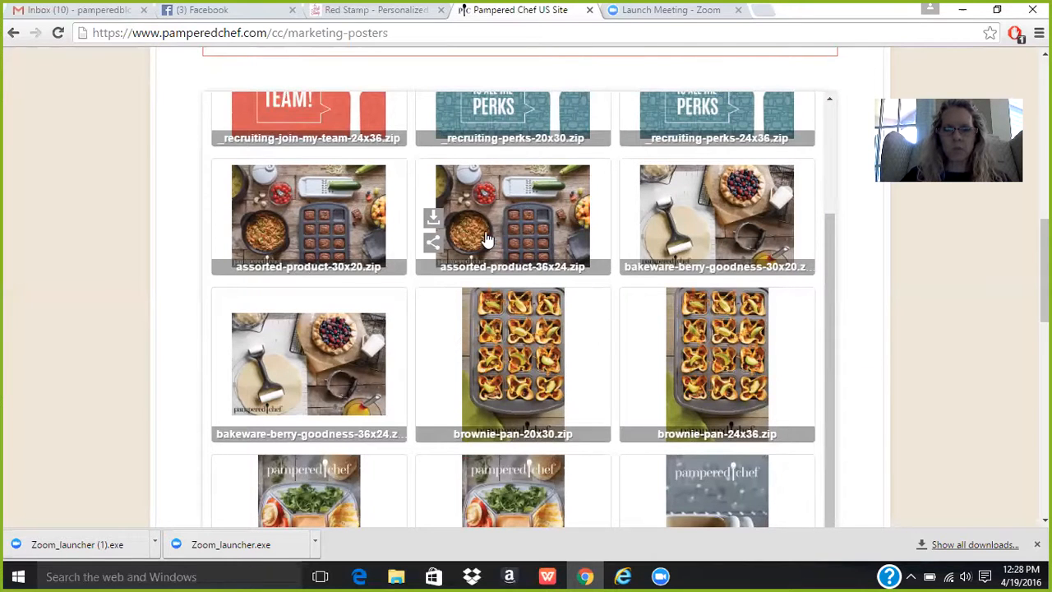
pyautogui.moveTo(523, 238)
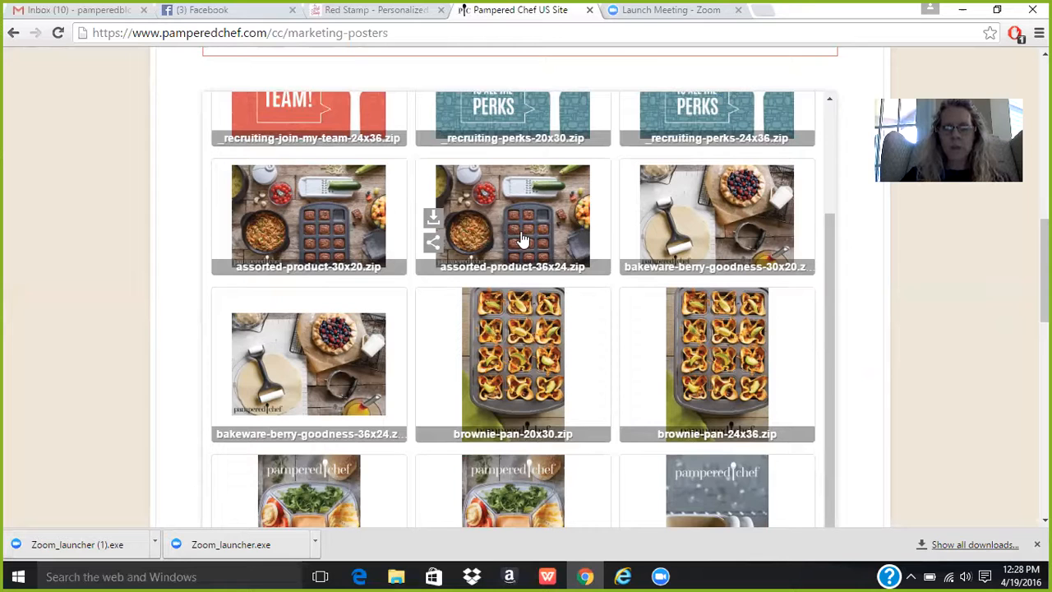
pyautogui.moveTo(845, 277)
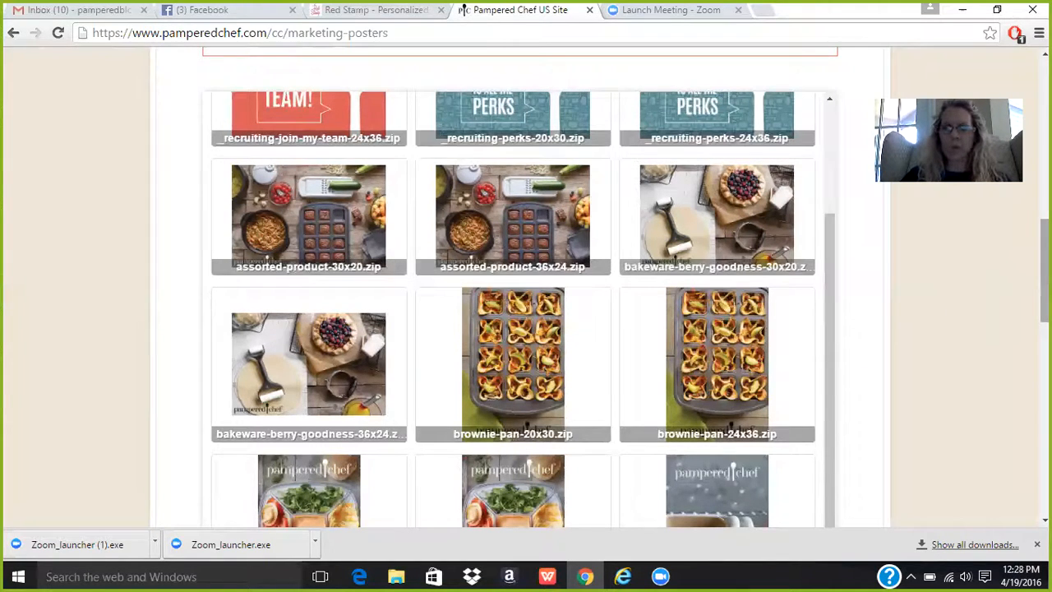
# Browse the poster gallery to its end, return to the top and head to the Videos page.
pyautogui.scroll(-3)
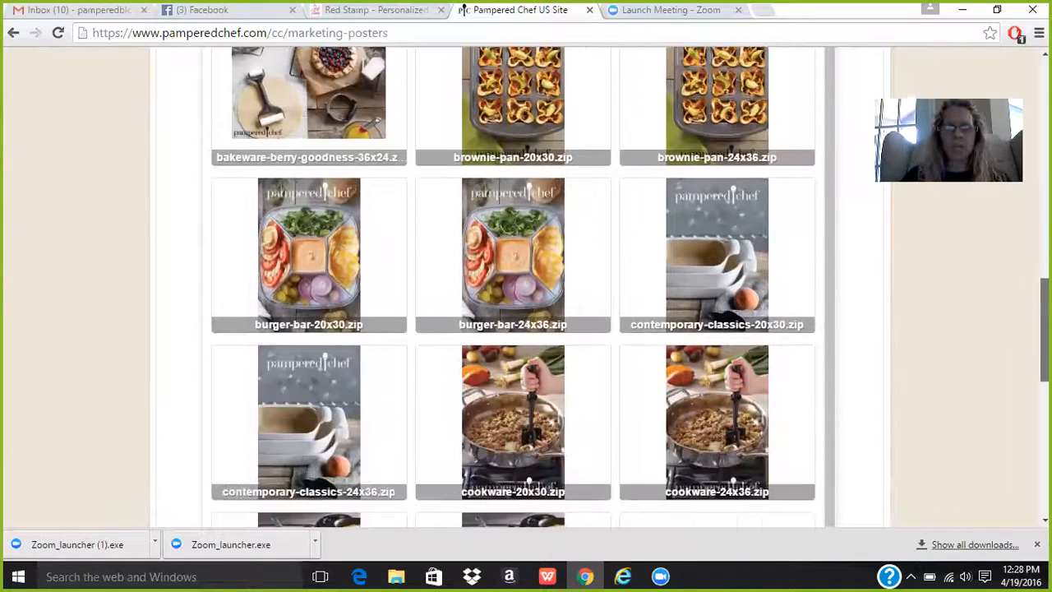
pyautogui.scroll(-3)
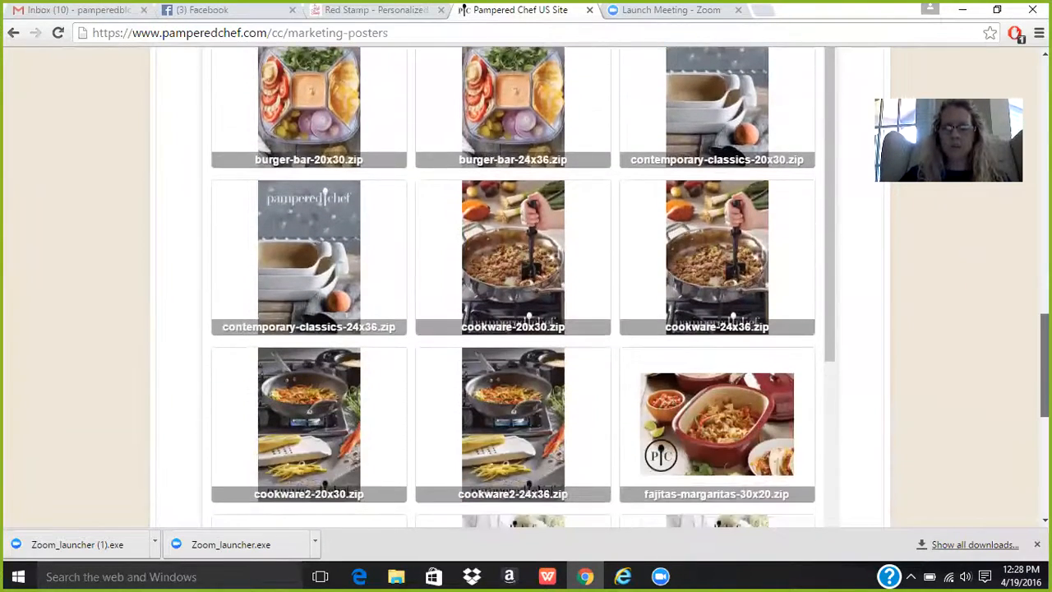
pyautogui.scroll(-3)
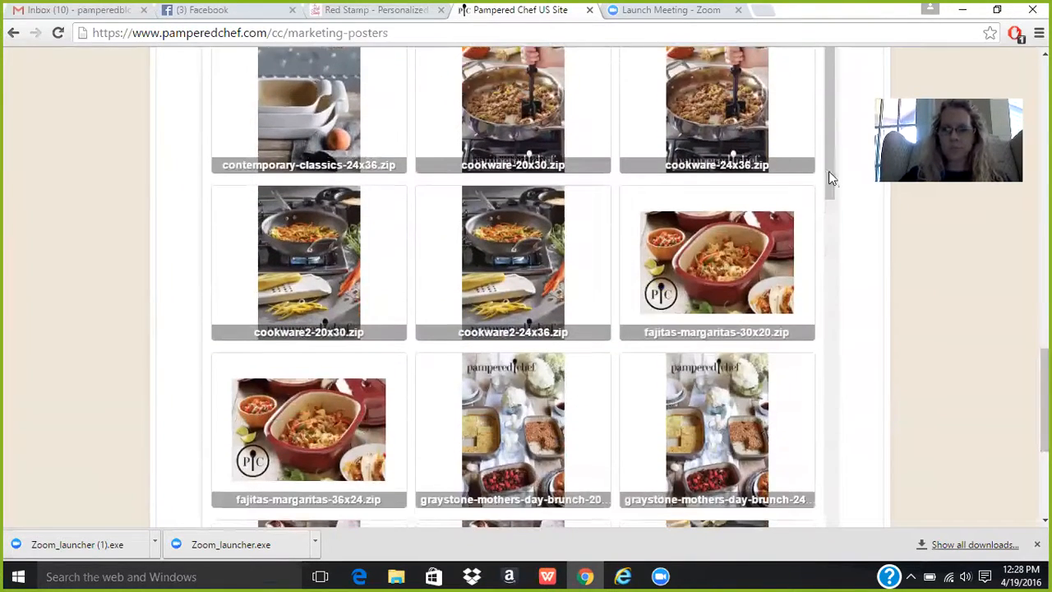
pyautogui.scroll(-3)
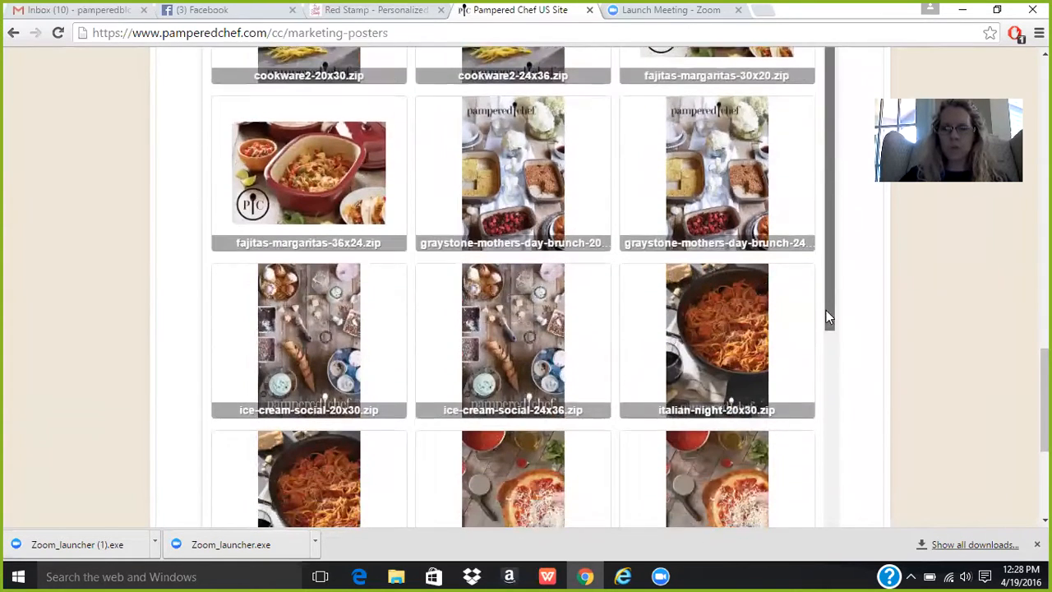
pyautogui.scroll(-3)
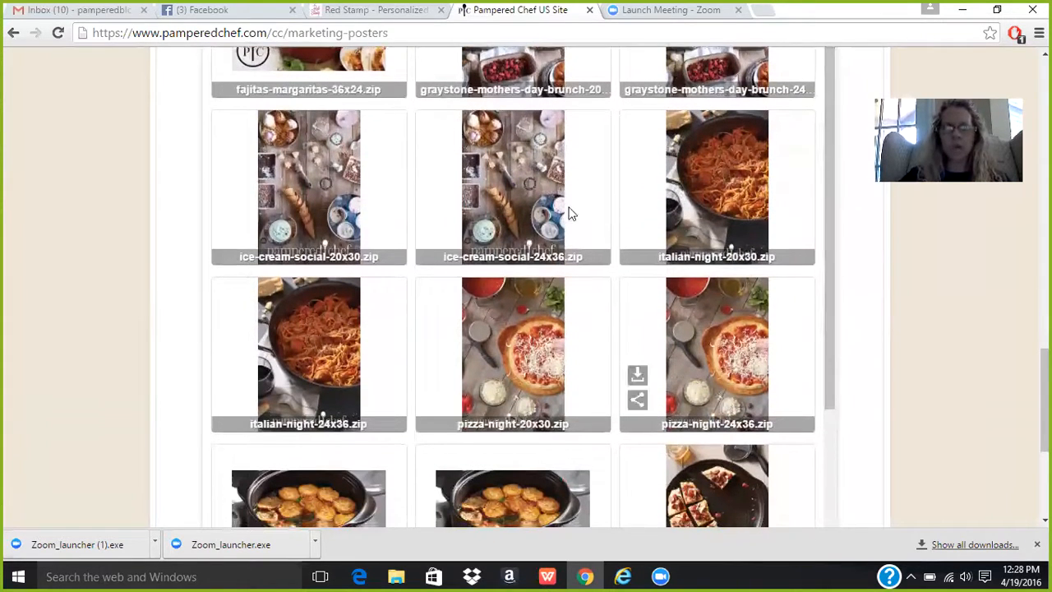
pyautogui.scroll(-3)
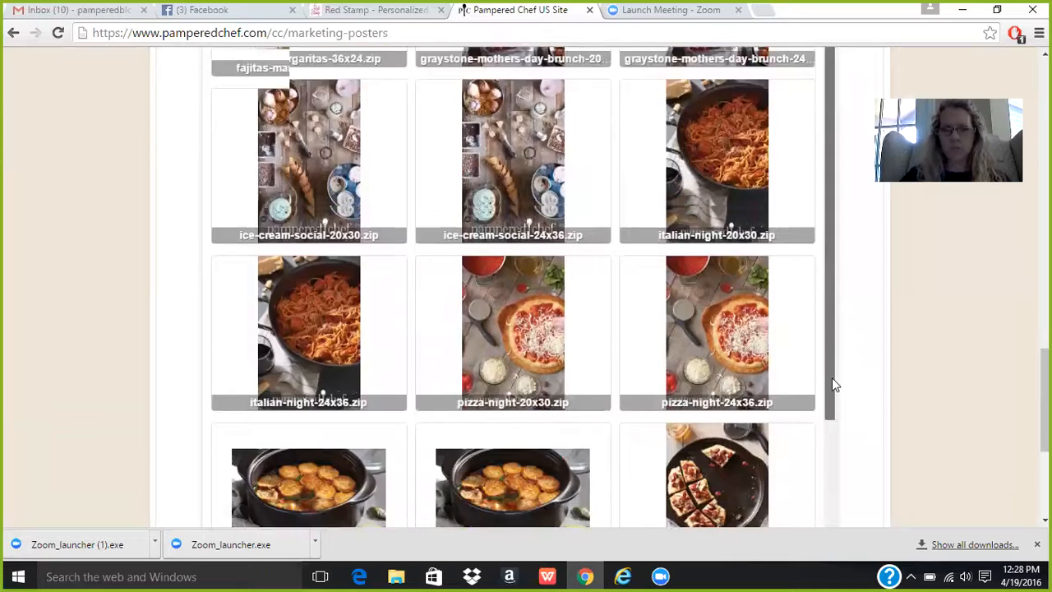
pyautogui.scroll(-3)
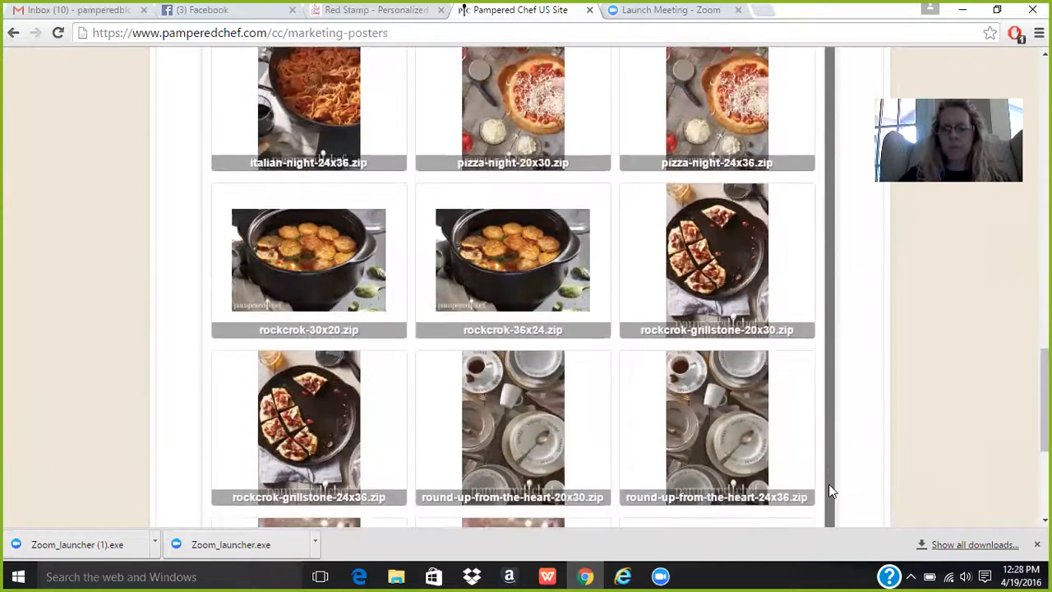
pyautogui.scroll(-3)
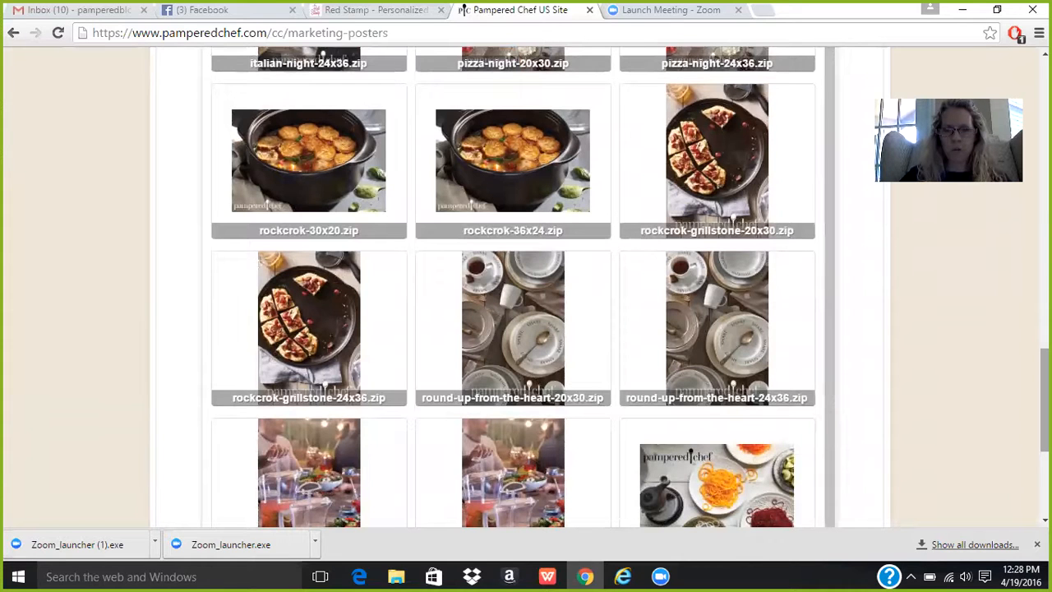
pyautogui.scroll(-3)
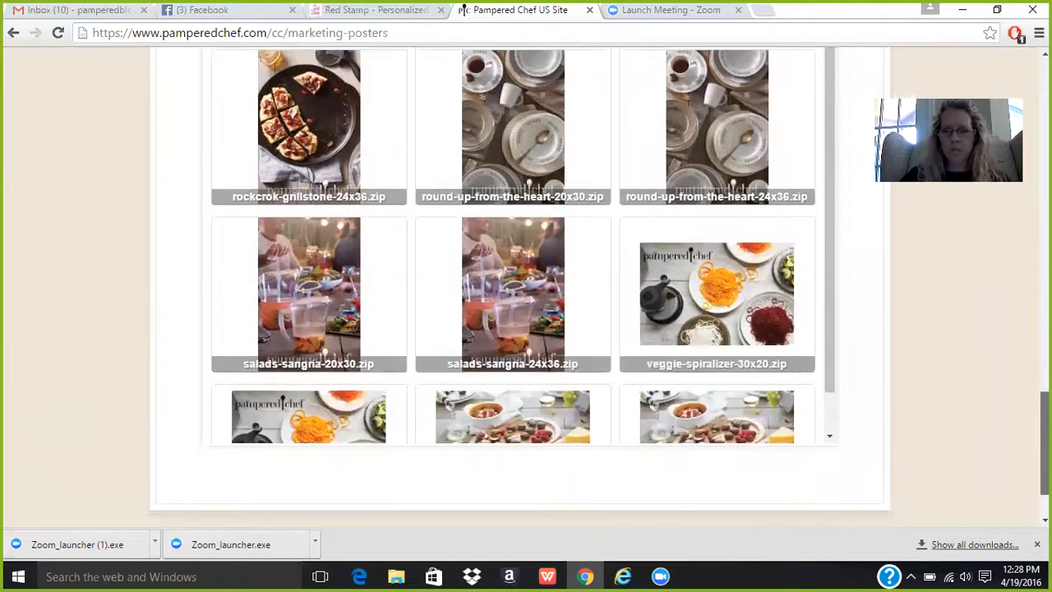
pyautogui.scroll(-3)
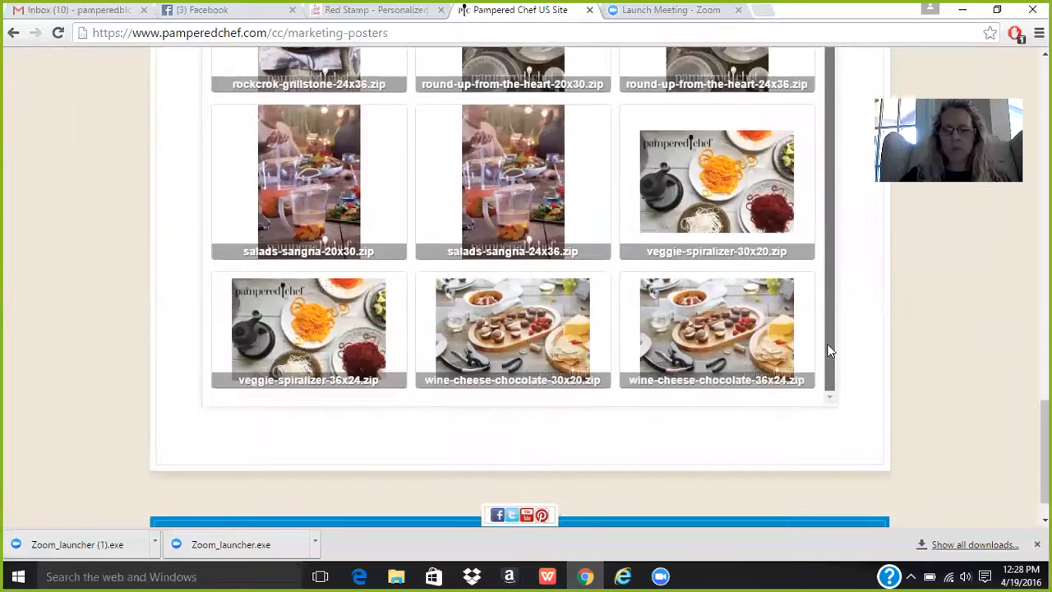
pyautogui.scroll(3)
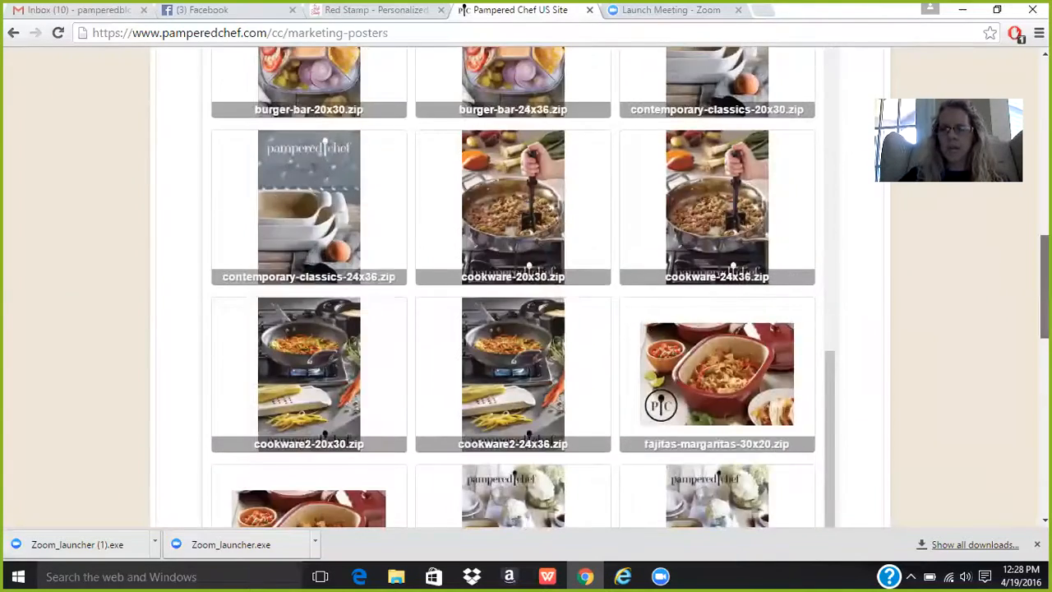
pyautogui.scroll(3)
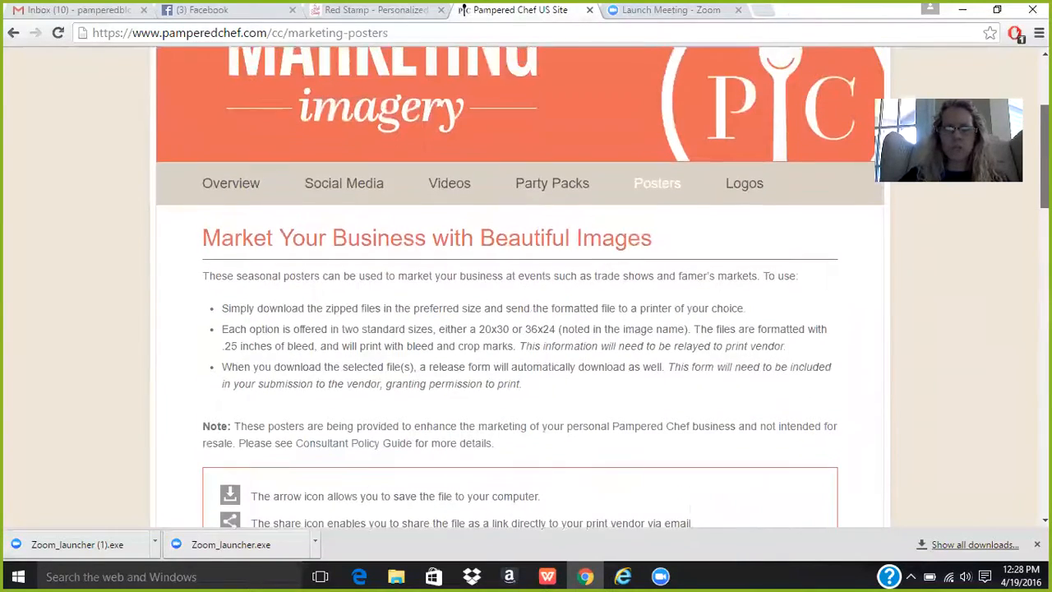
pyautogui.scroll(3)
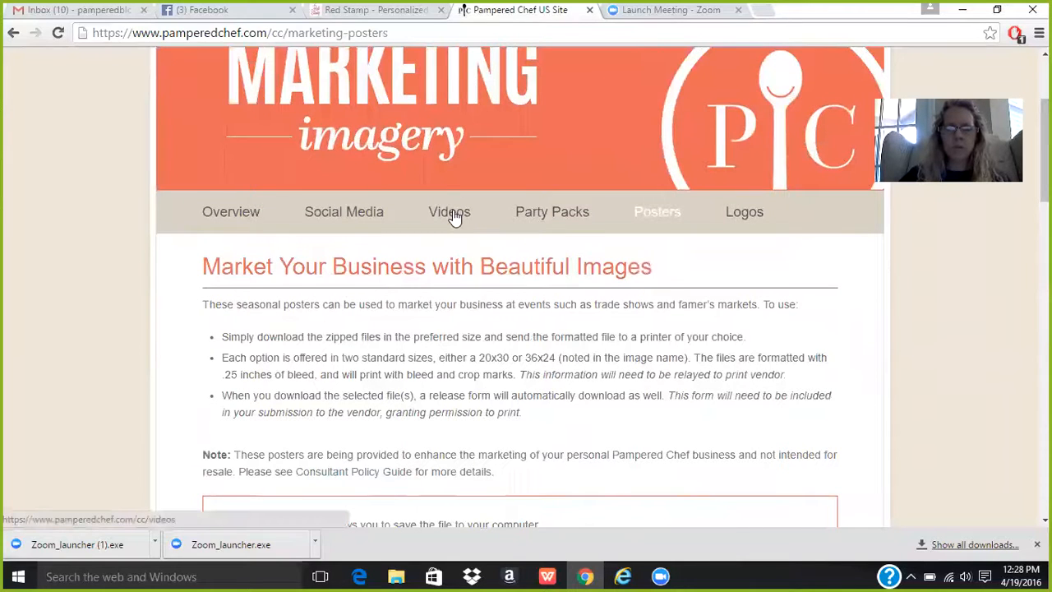
pyautogui.click(449, 210)
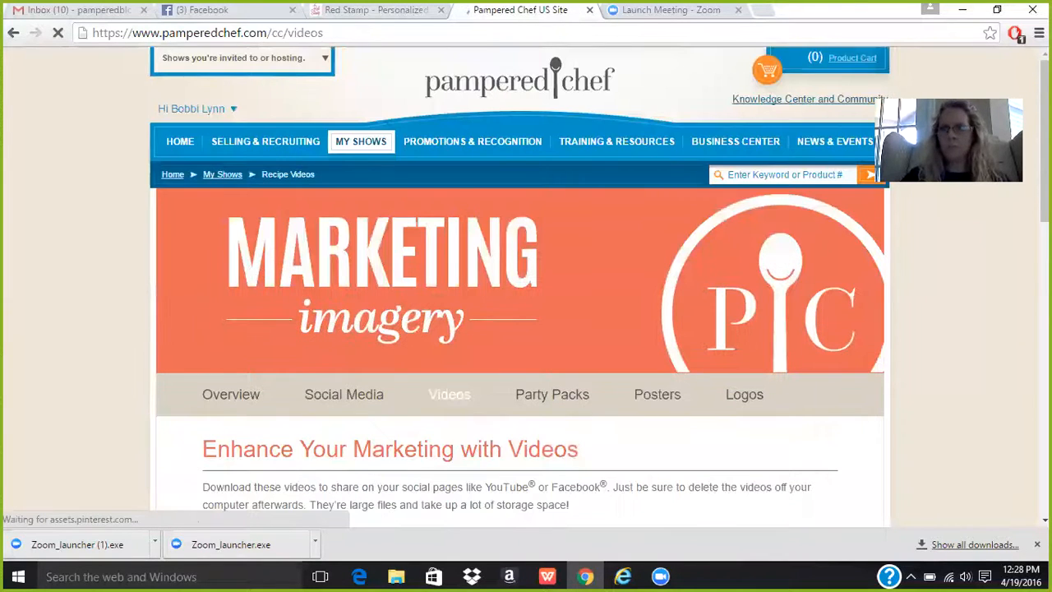
# Reveal the YouTube, Facebook and Twitter share options on the Burger & Slider Press video.
pyautogui.scroll(-3)
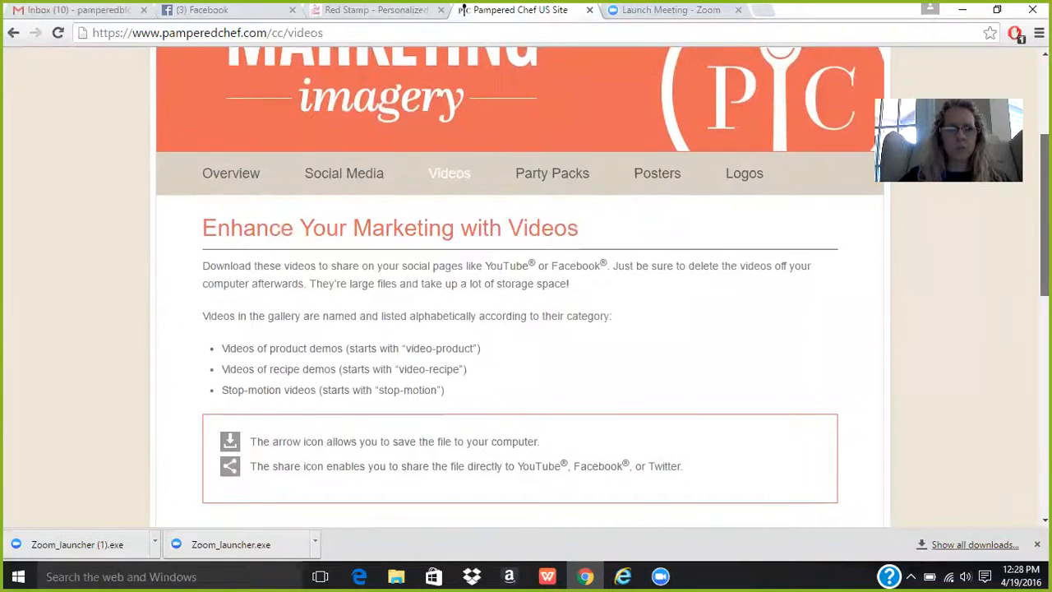
pyautogui.scroll(-3)
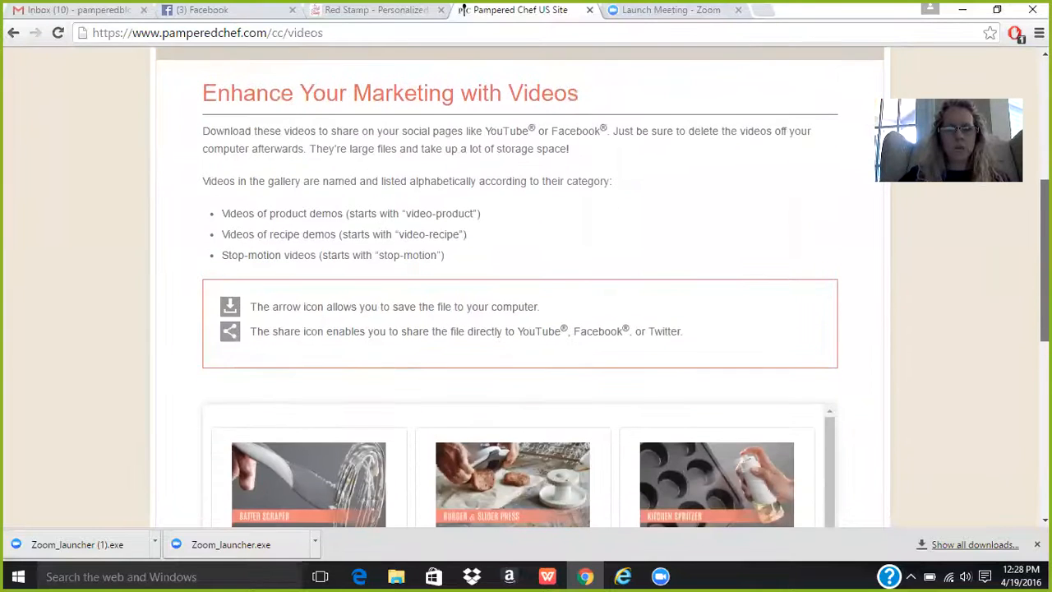
pyautogui.scroll(-3)
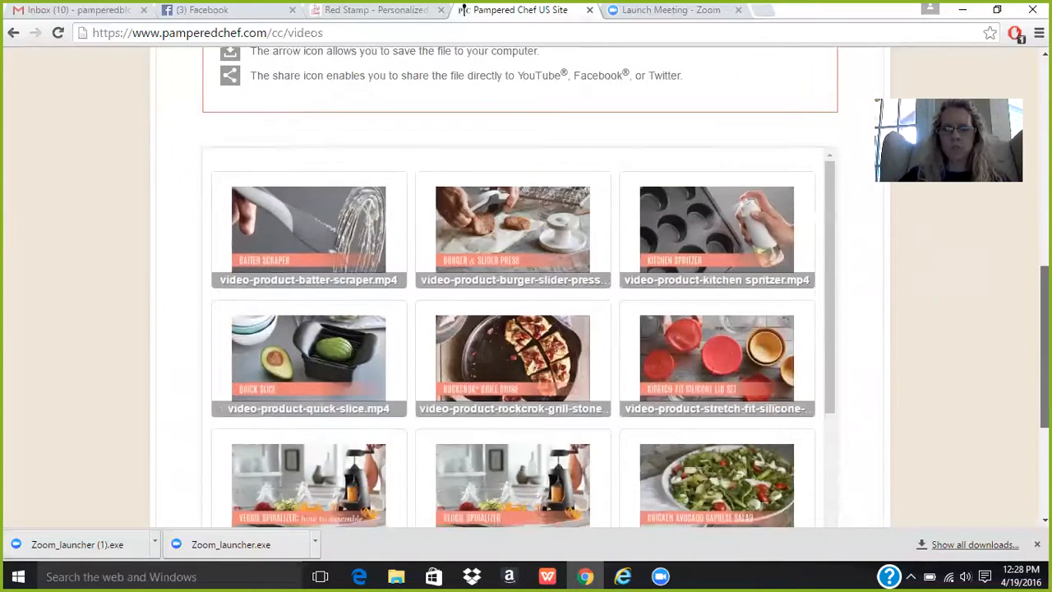
pyautogui.moveTo(434, 238)
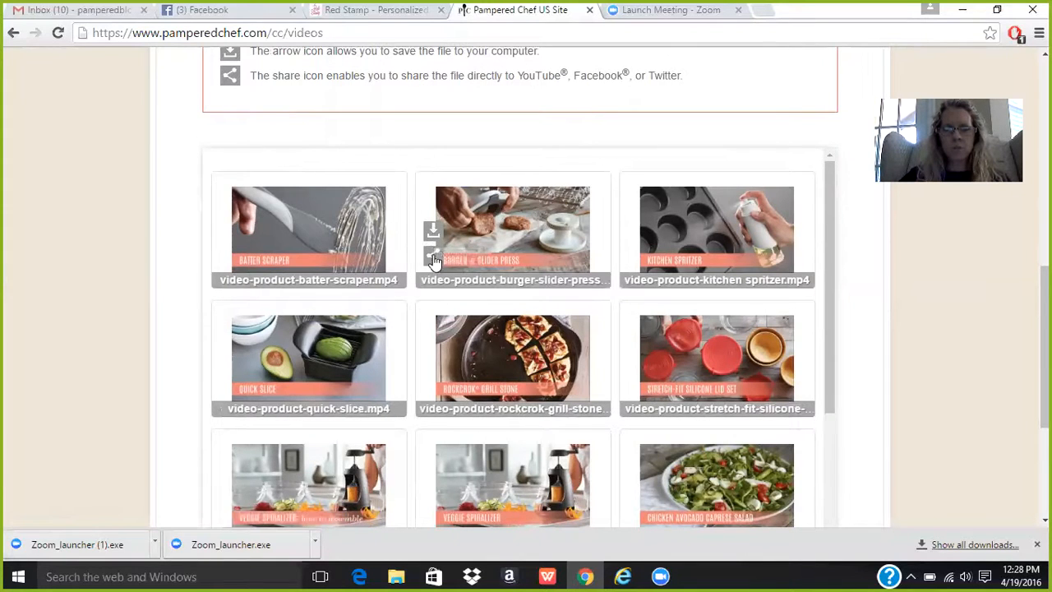
pyautogui.click(433, 260)
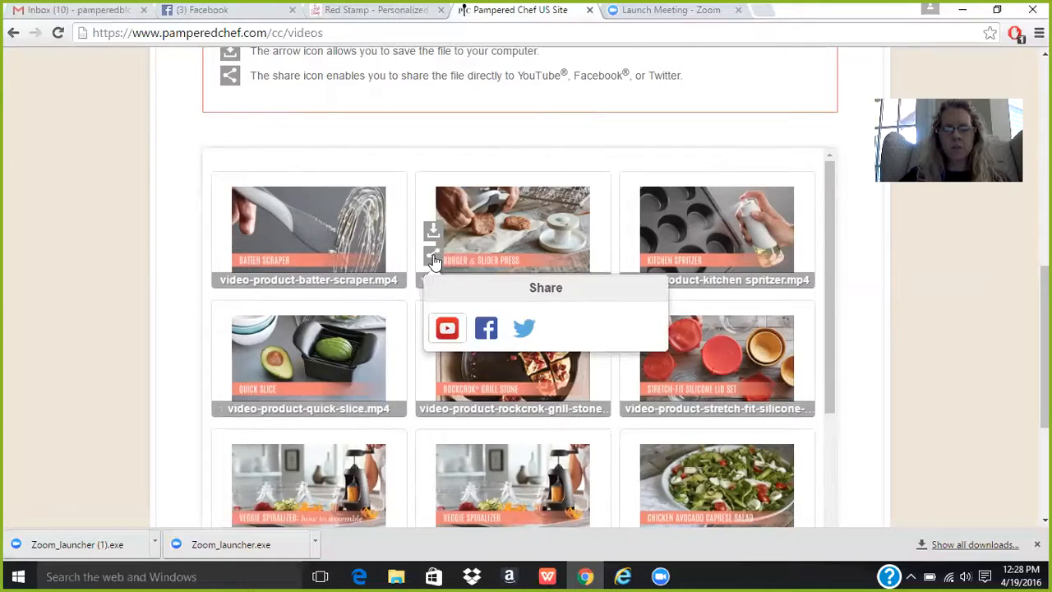
pyautogui.moveTo(447, 328)
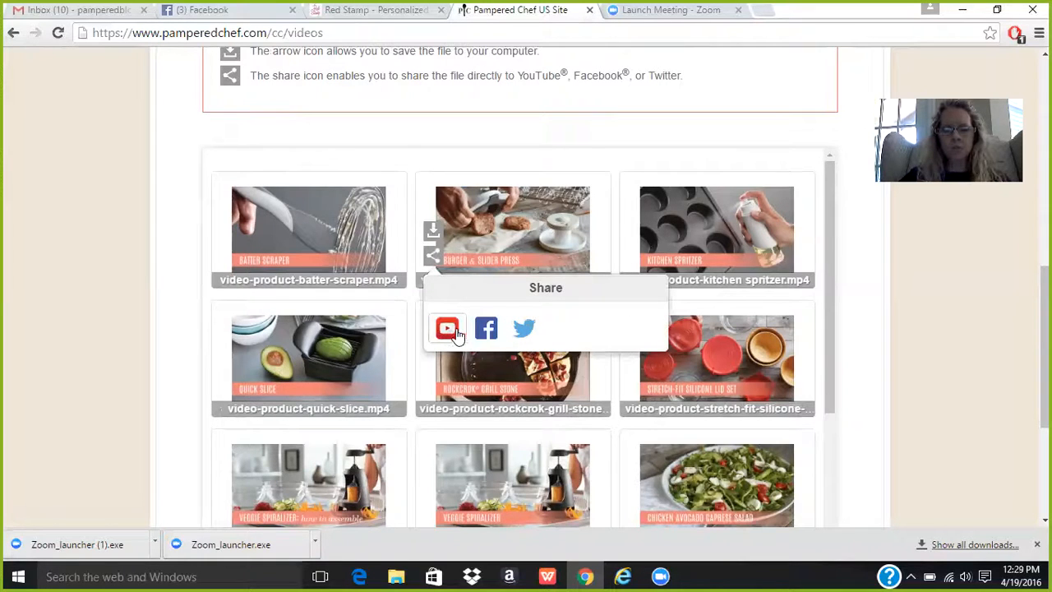
pyautogui.moveTo(525, 329)
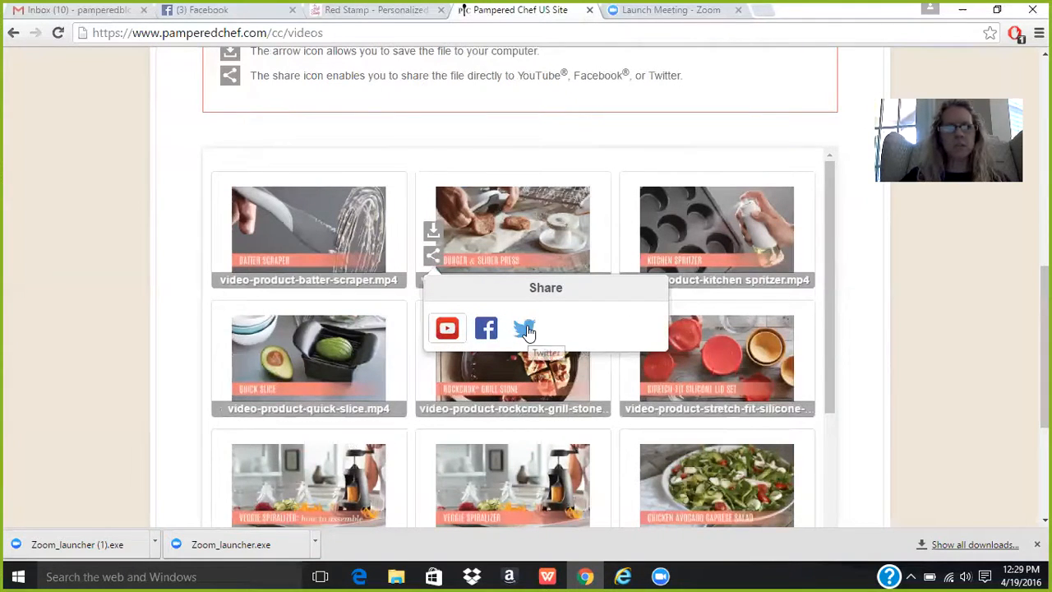
pyautogui.moveTo(487, 329)
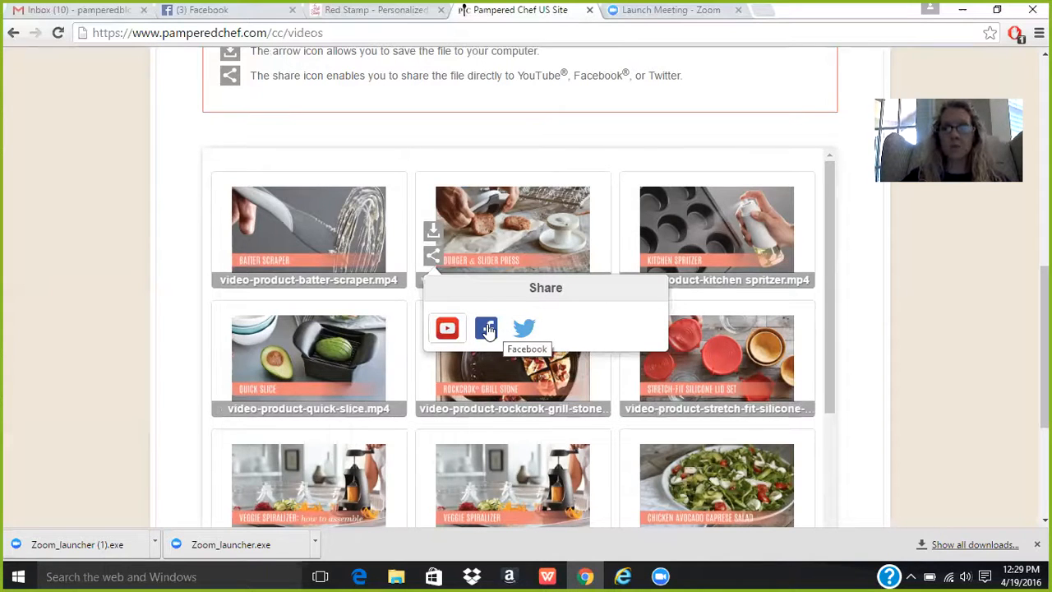
# Scroll back to the Marketing Imagery bar and head to the Party Packs page.
pyautogui.scroll(-3)
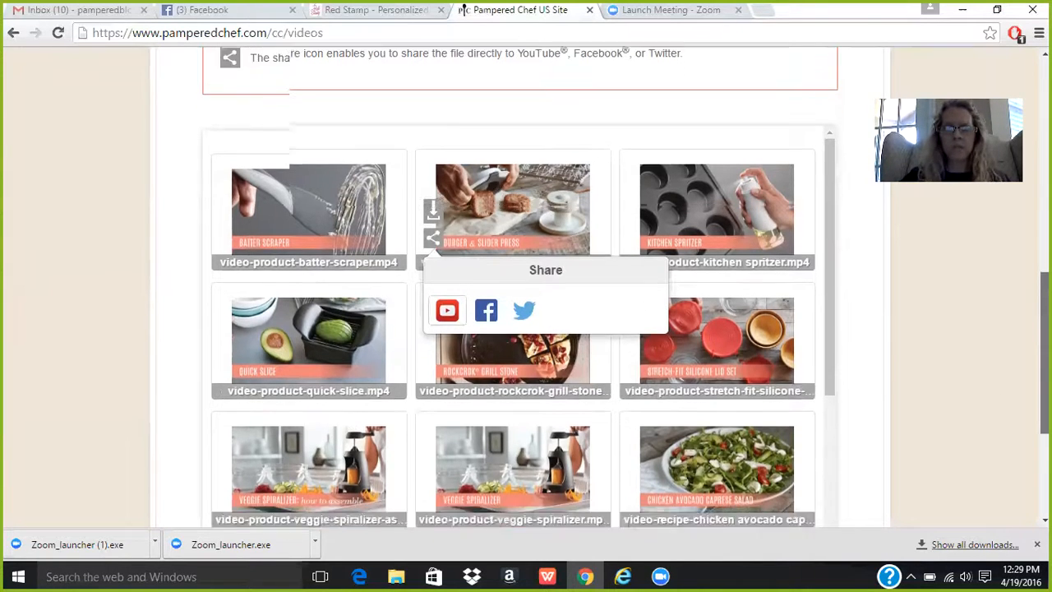
pyautogui.scroll(3)
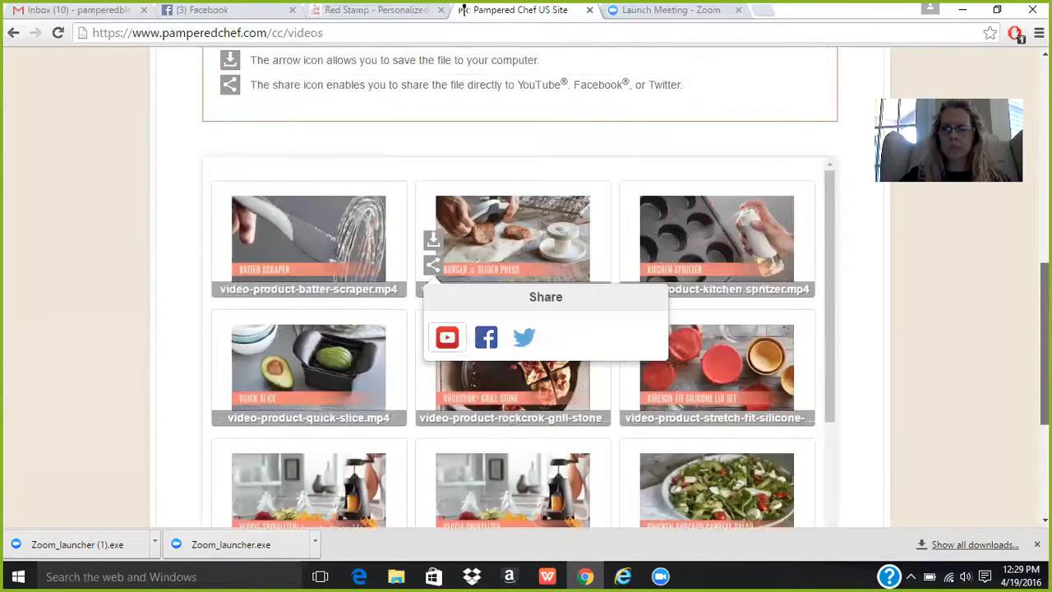
pyautogui.scroll(3)
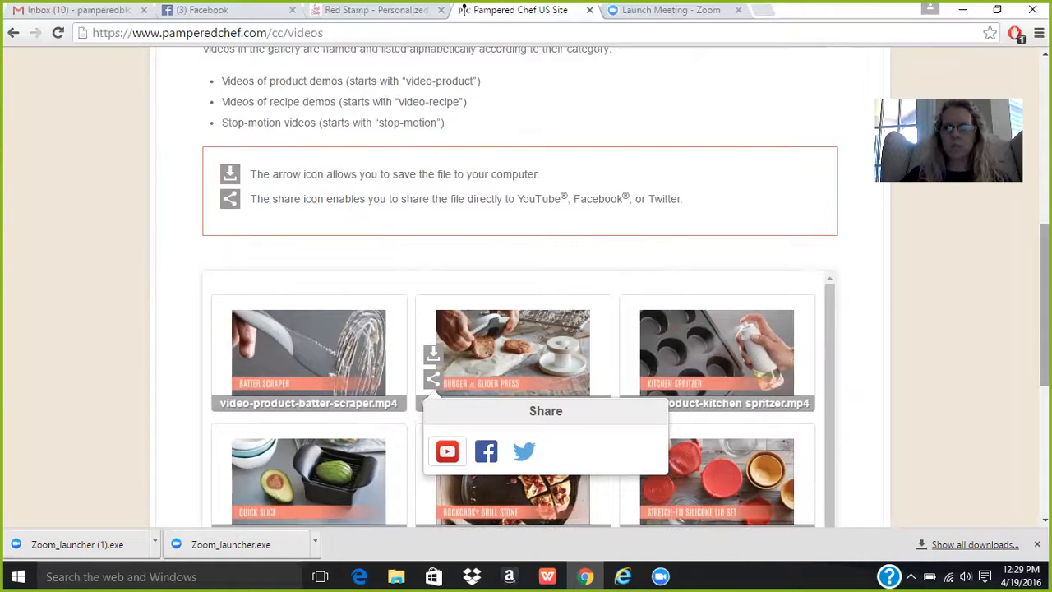
pyautogui.scroll(3)
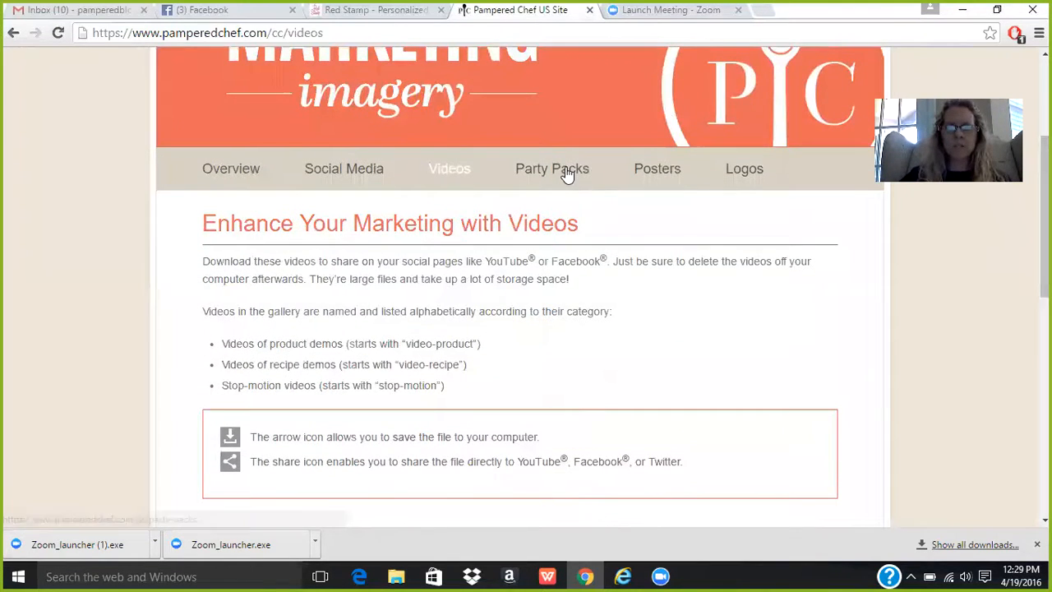
pyautogui.moveTo(553, 168)
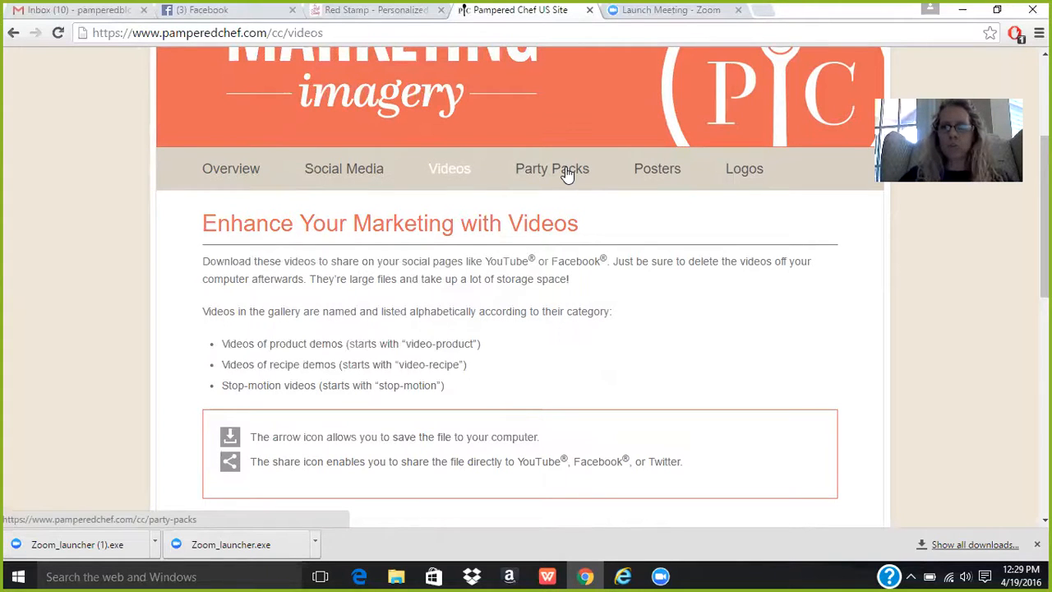
pyautogui.click(552, 168)
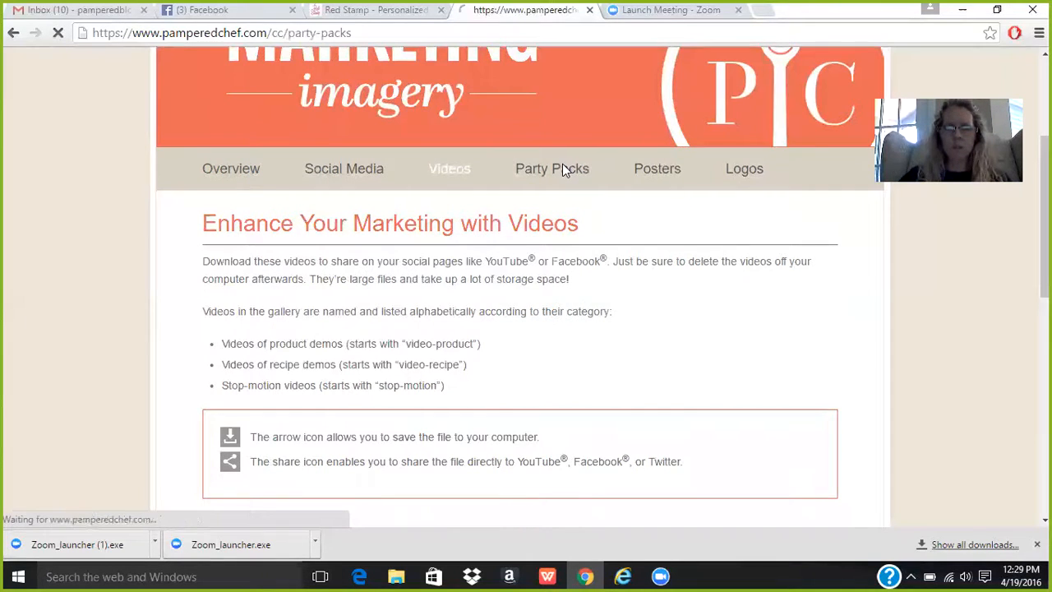
# Load the Party Packs page and look over its three downloadable themed pack images.
pyautogui.click(552, 168)
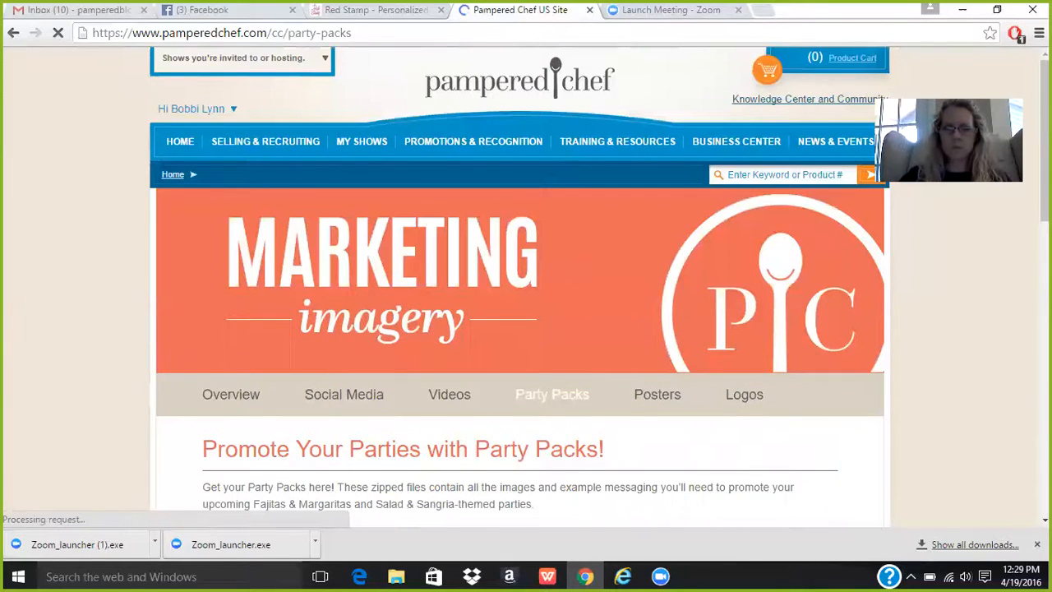
pyautogui.scroll(-3)
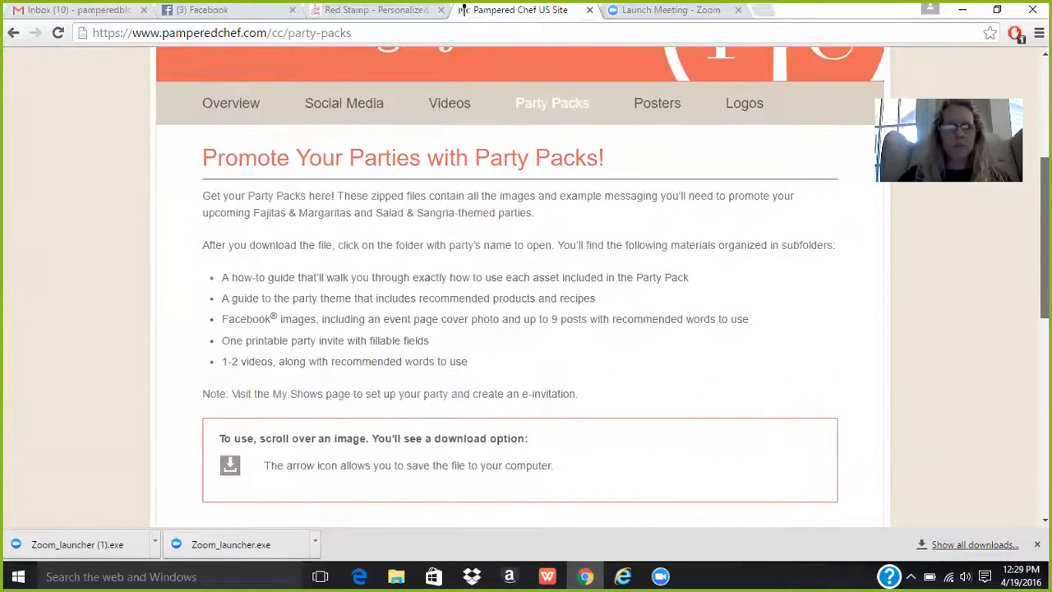
pyautogui.scroll(-3)
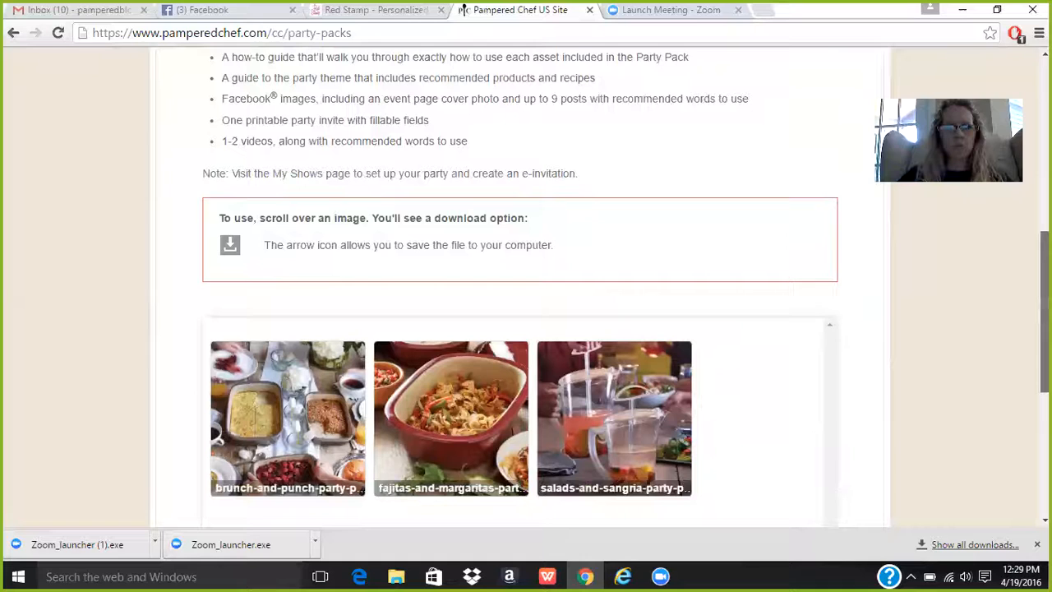
pyautogui.scroll(3)
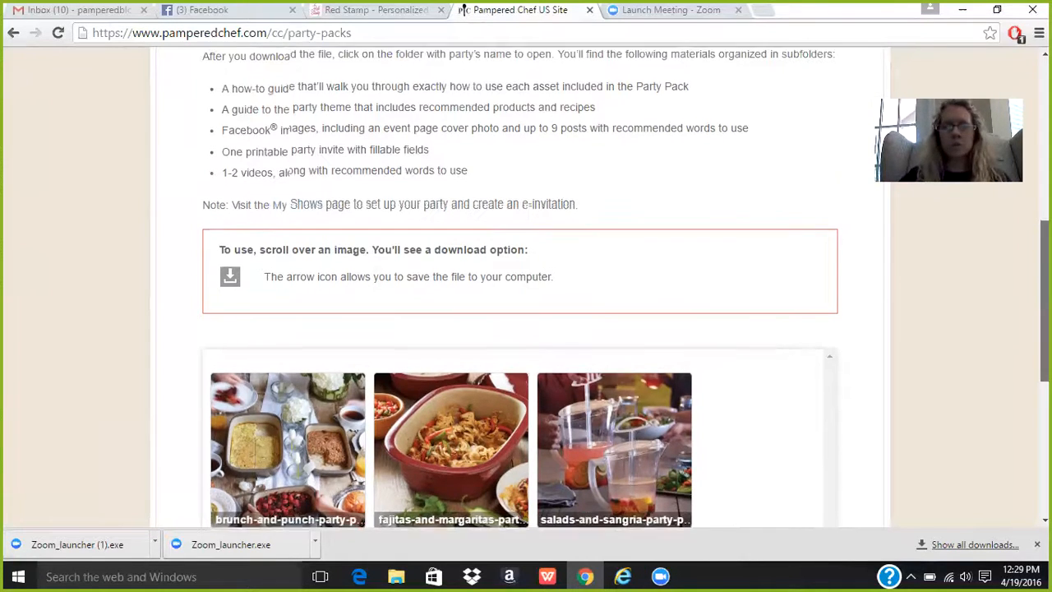
pyautogui.scroll(-3)
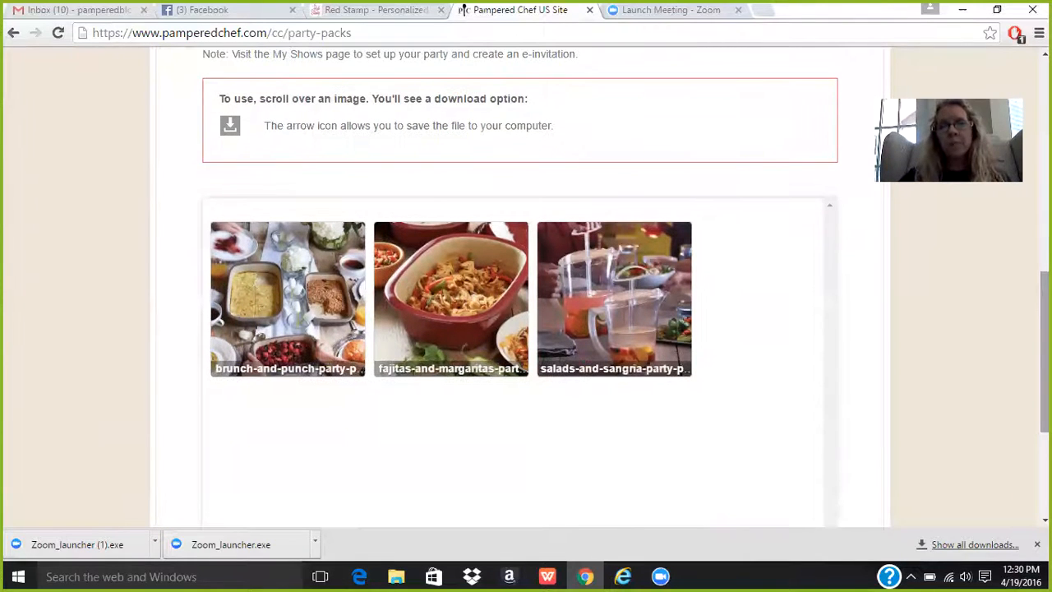
pyautogui.moveTo(327, 309)
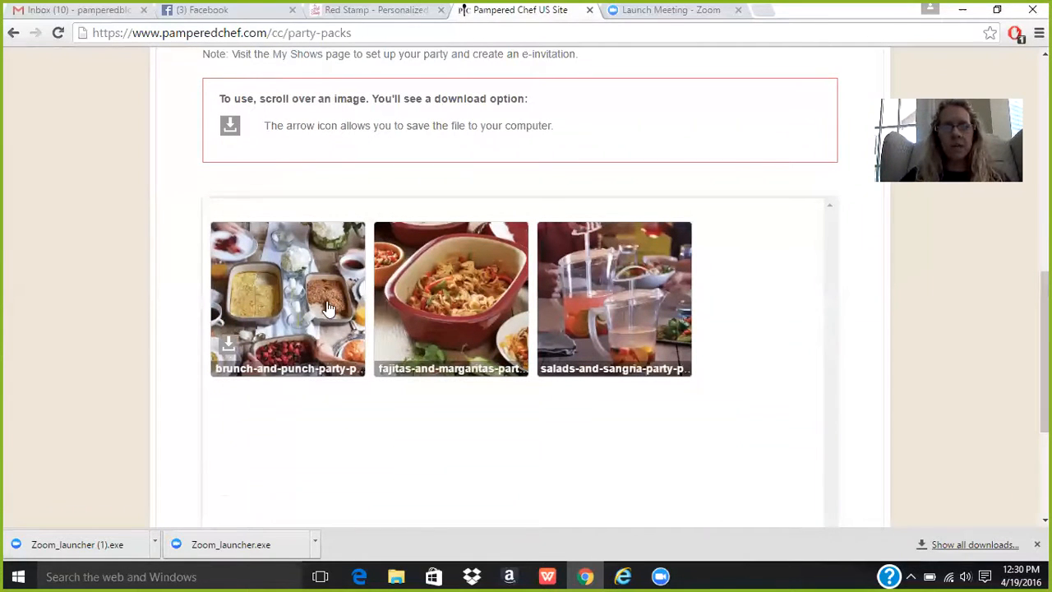
pyautogui.moveTo(300, 311)
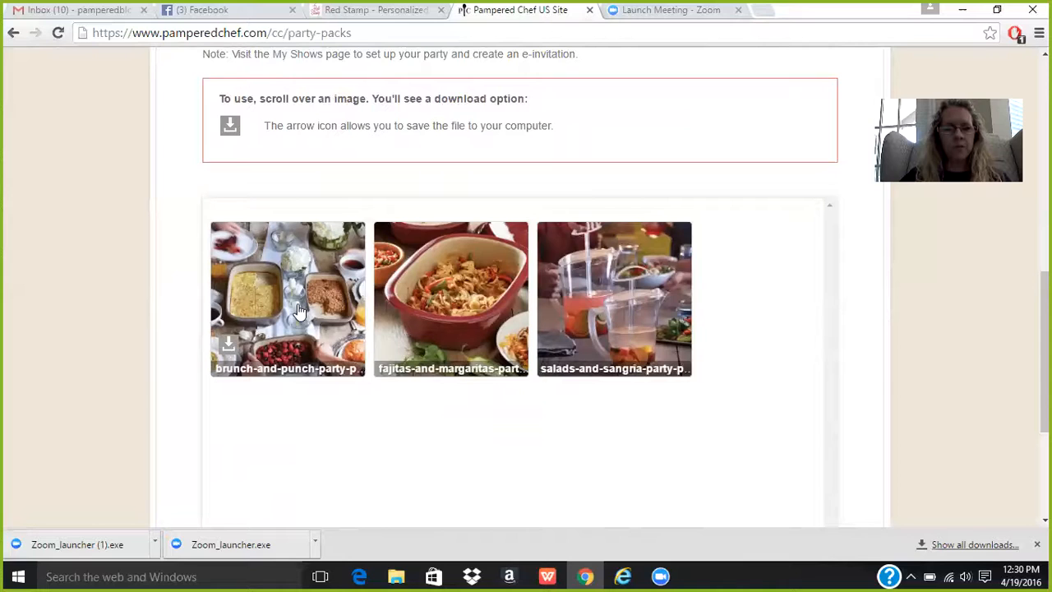
pyautogui.moveTo(483, 322)
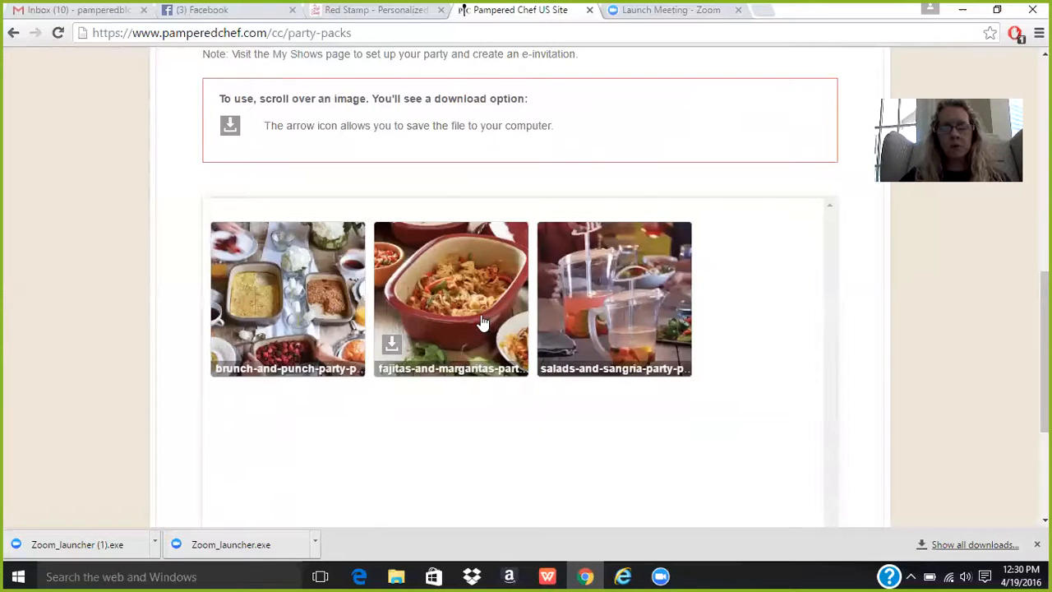
pyautogui.moveTo(628, 316)
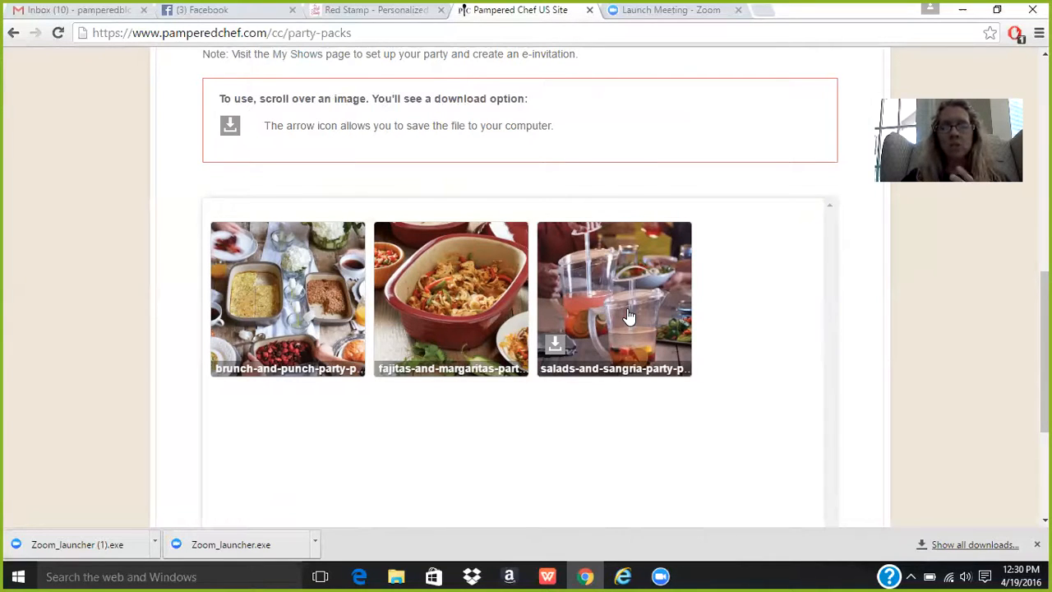
pyautogui.moveTo(809, 393)
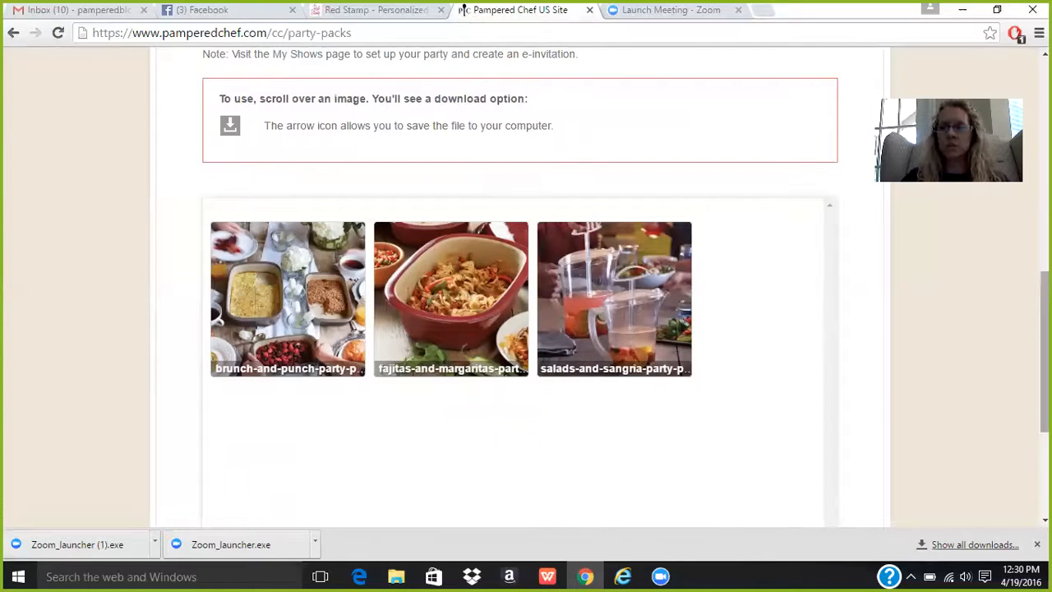
# Return to the page header and head to the Logos page.
pyautogui.scroll(3)
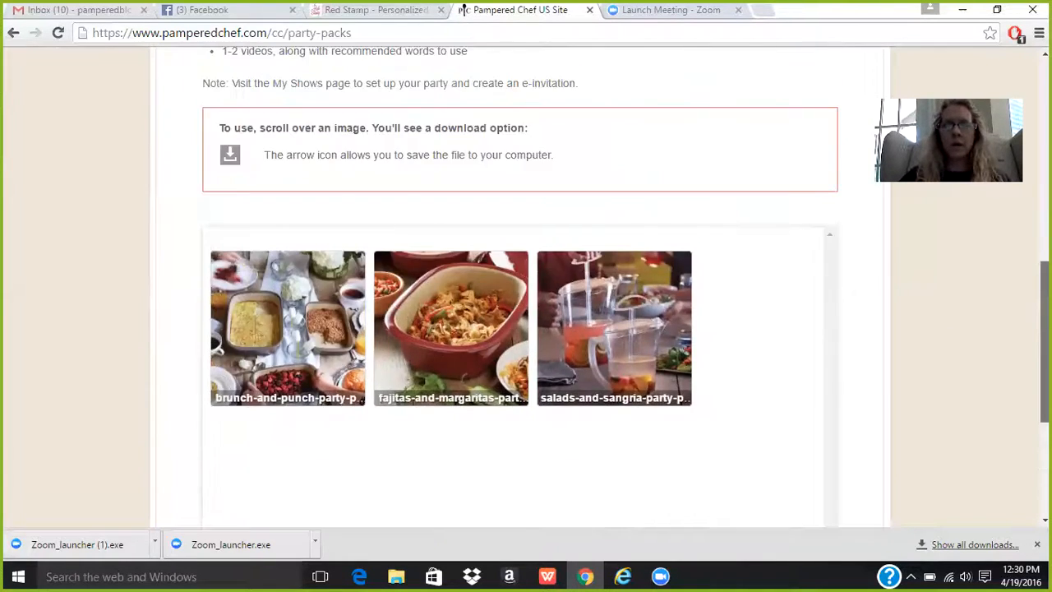
pyautogui.scroll(3)
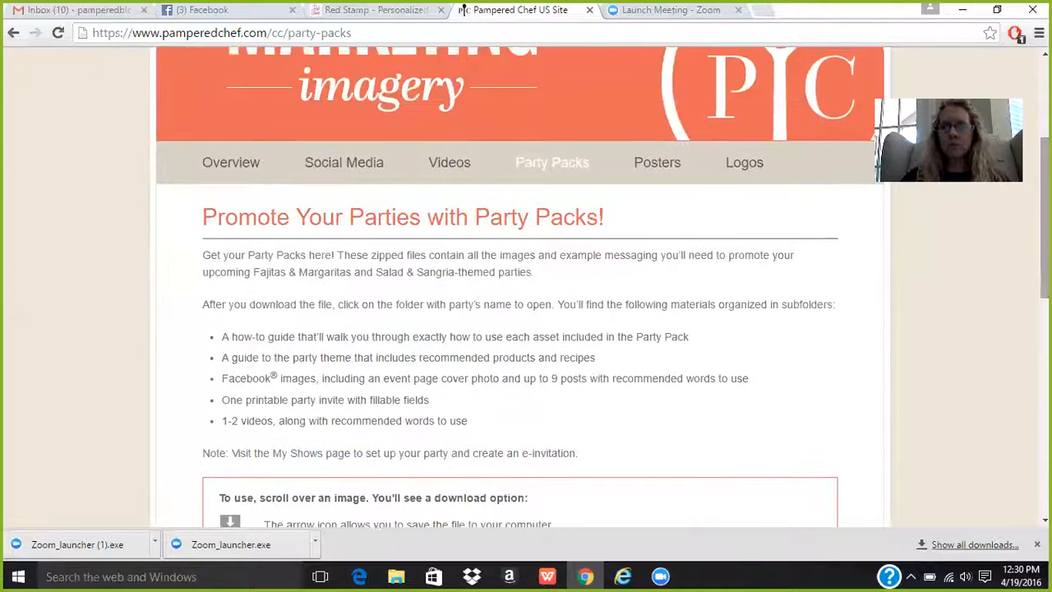
pyautogui.moveTo(551, 191)
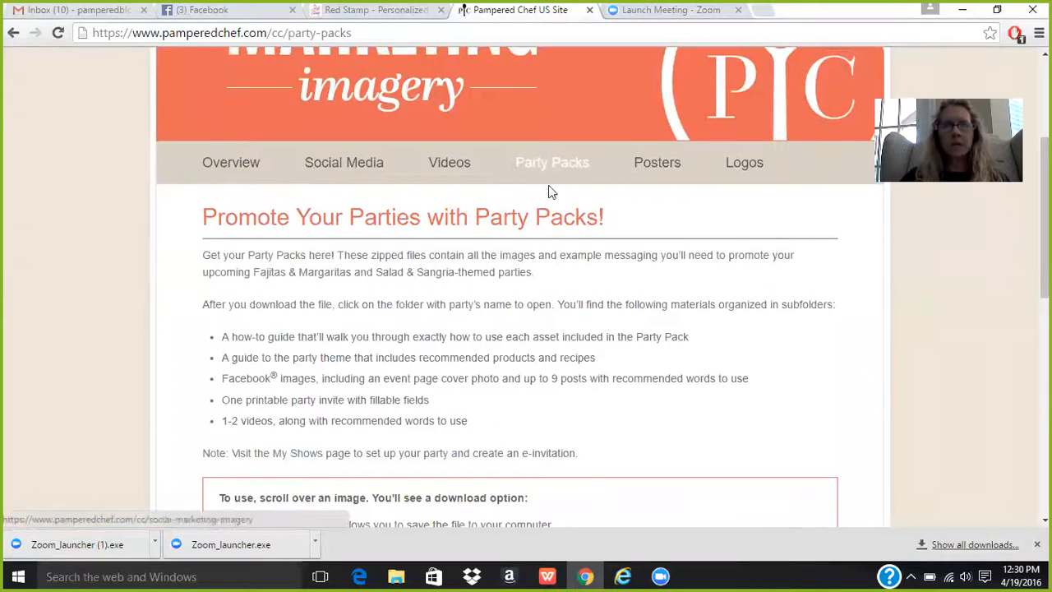
pyautogui.click(743, 163)
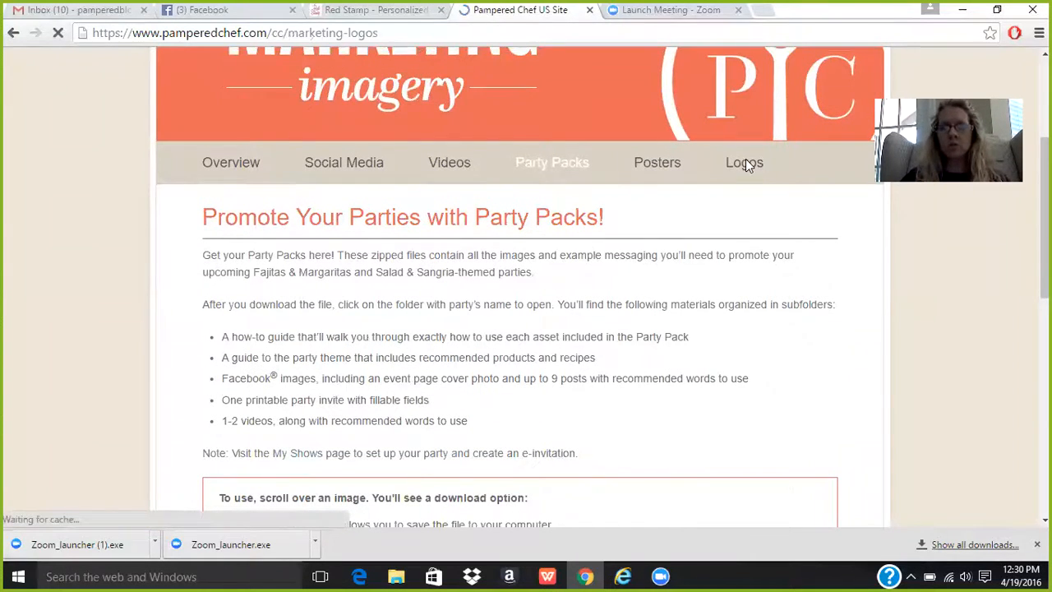
# Load the Logos page and scroll through its gallery of full logos and coloured profile images.
pyautogui.click(743, 163)
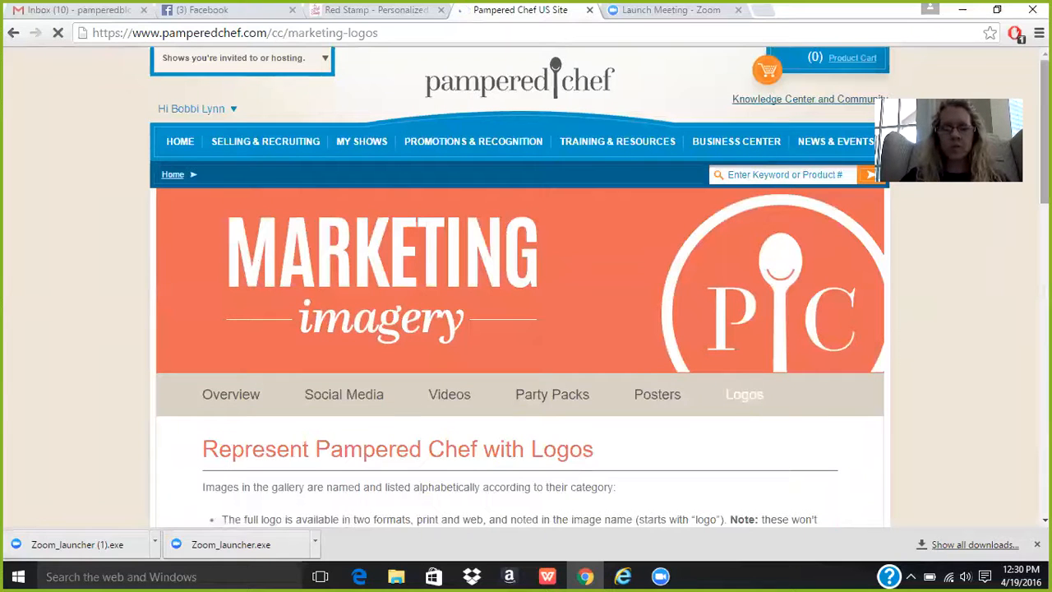
pyautogui.scroll(-3)
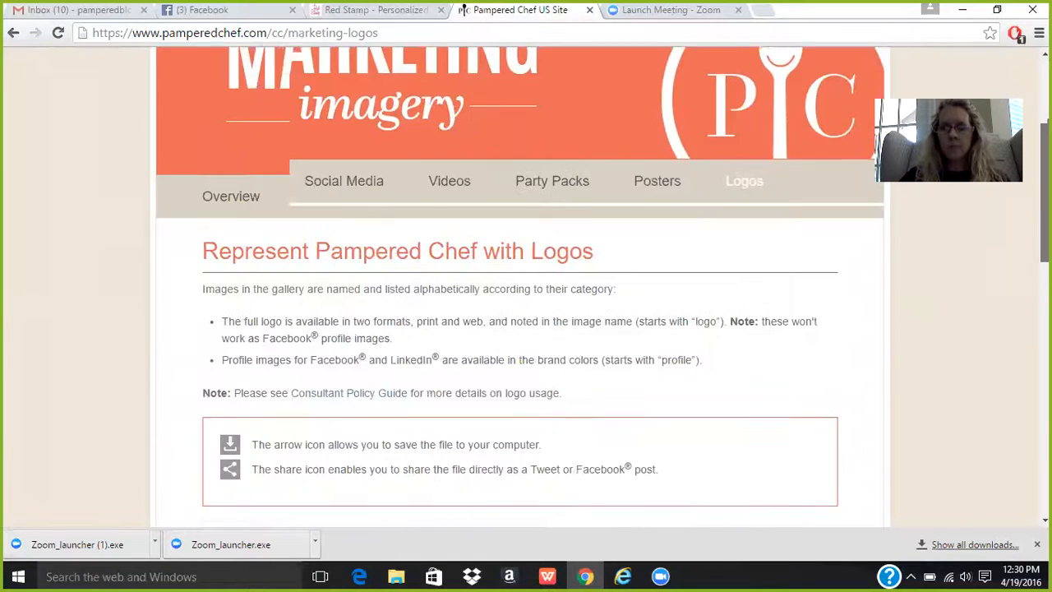
pyautogui.scroll(-3)
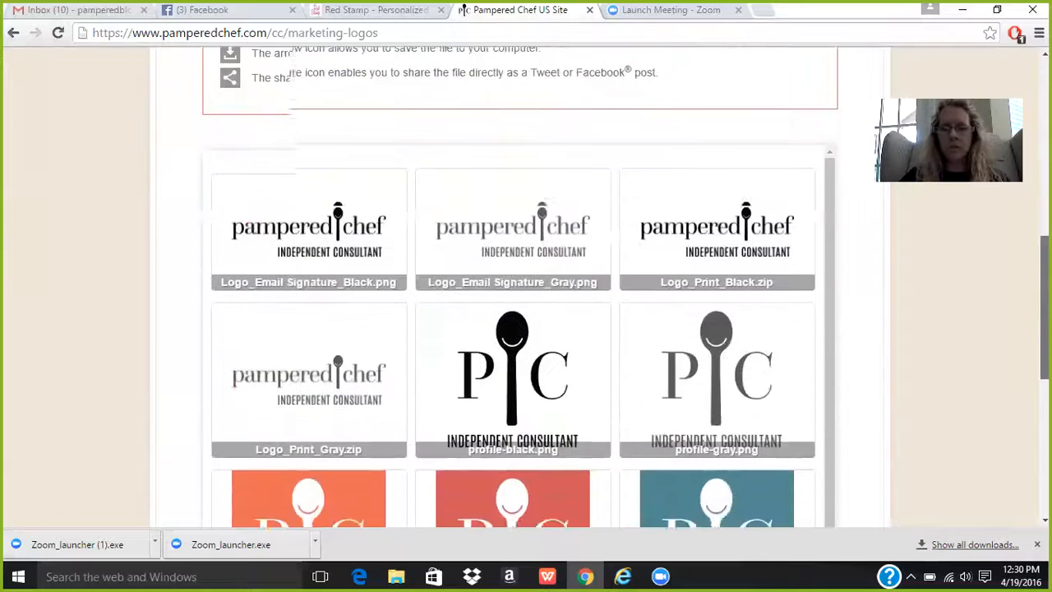
pyautogui.scroll(-3)
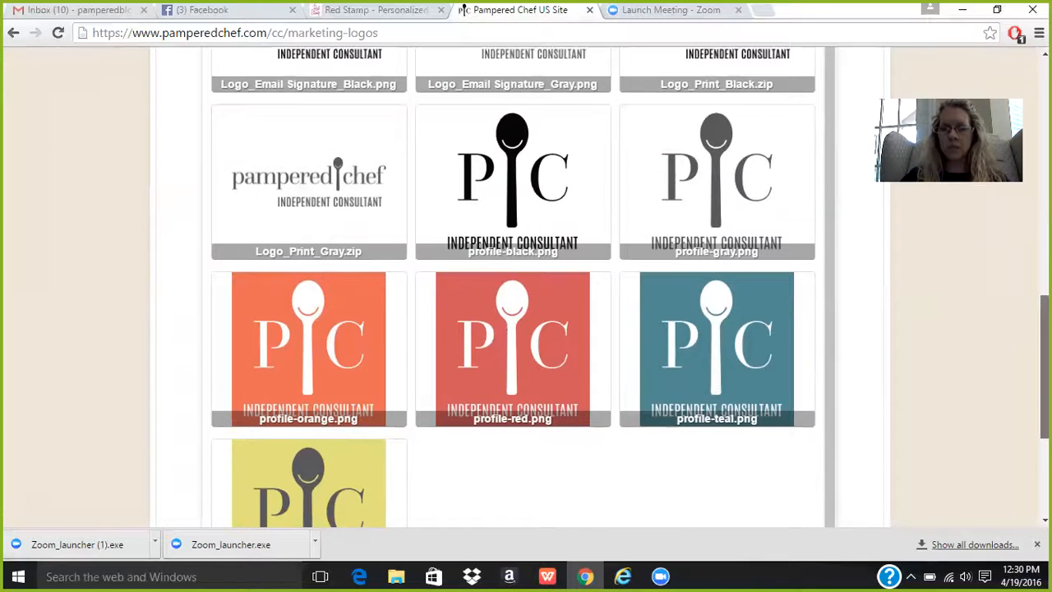
pyautogui.scroll(3)
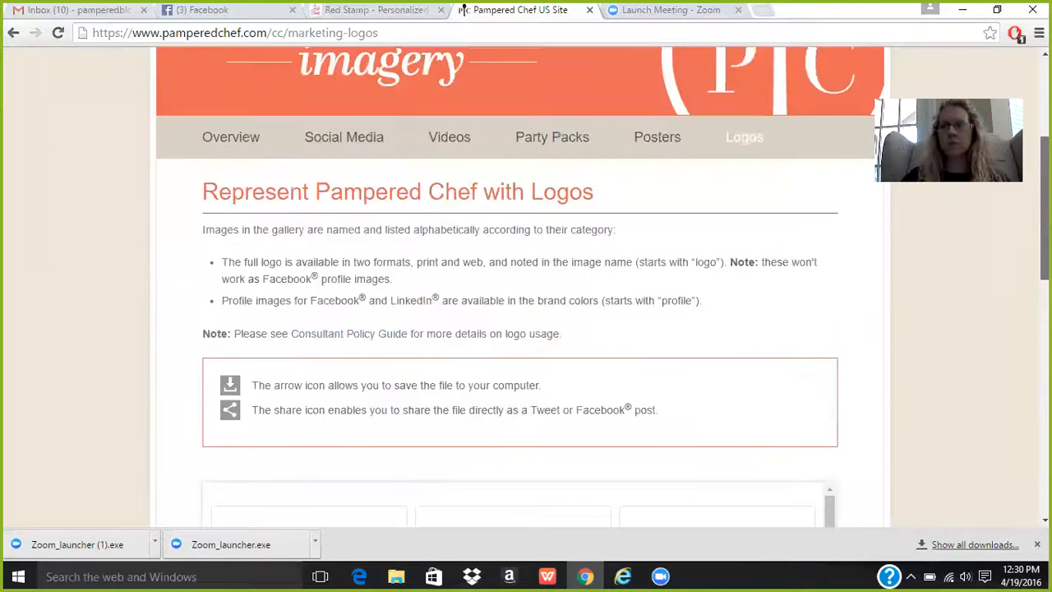
pyautogui.scroll(3)
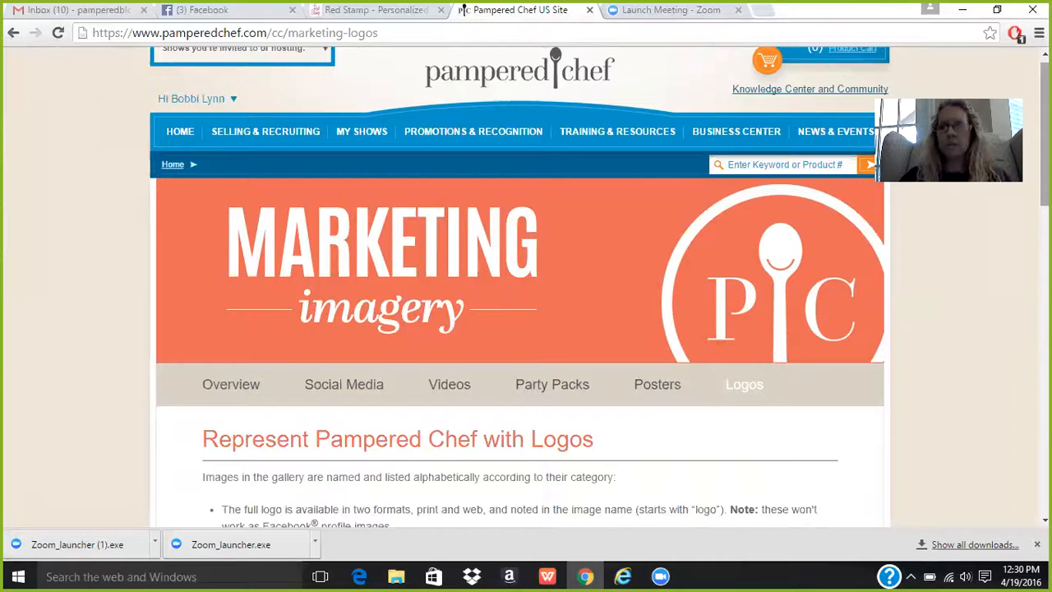
pyautogui.scroll(3)
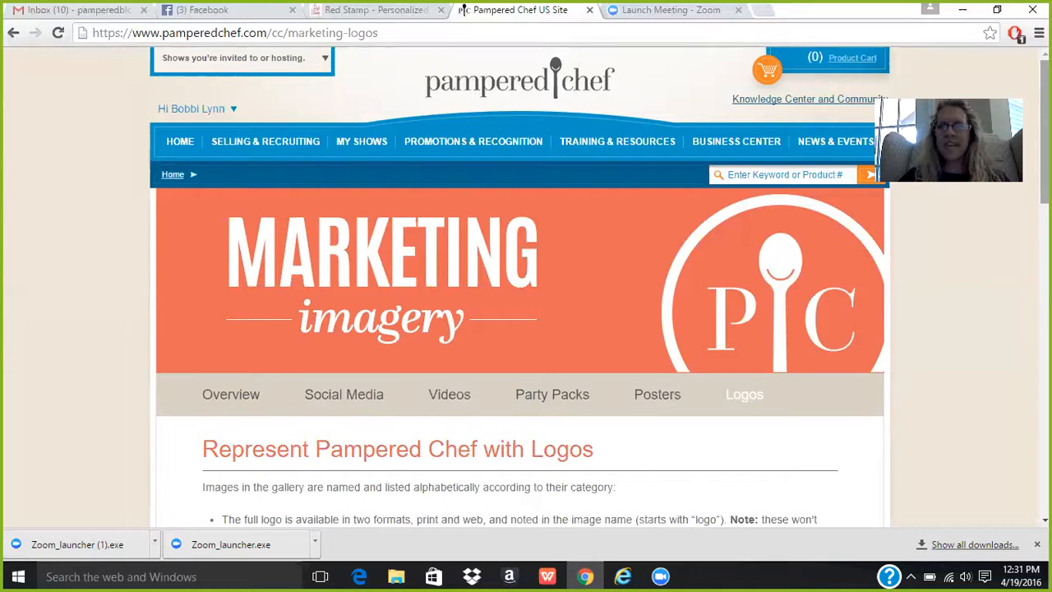
pyautogui.moveTo(657, 16)
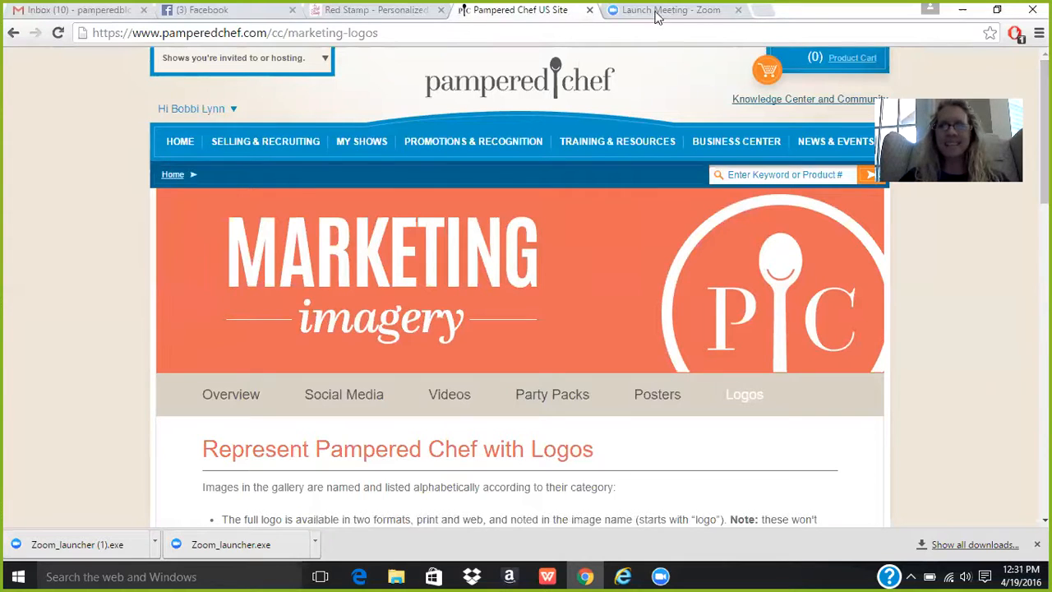